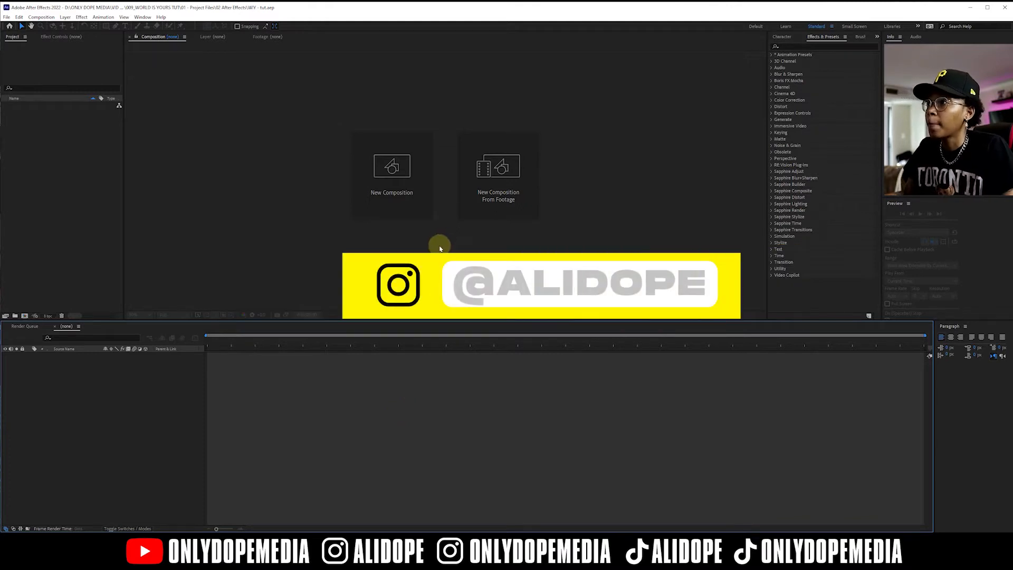
mouse_move(391, 165)
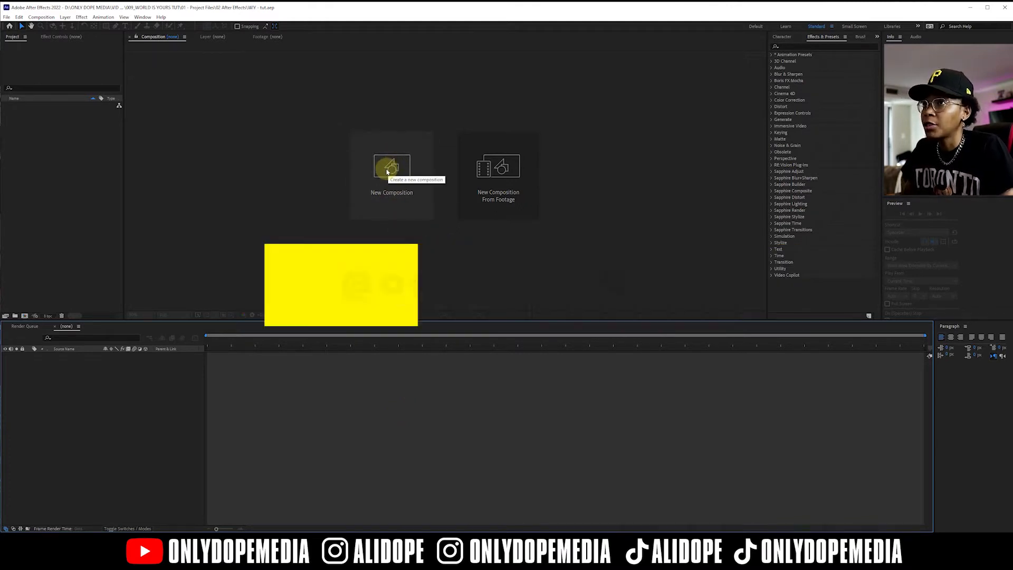
Step: Create Comp 1 at 1920×1080, 24 fps using the HDTV 1080 24 preset
click(391, 167)
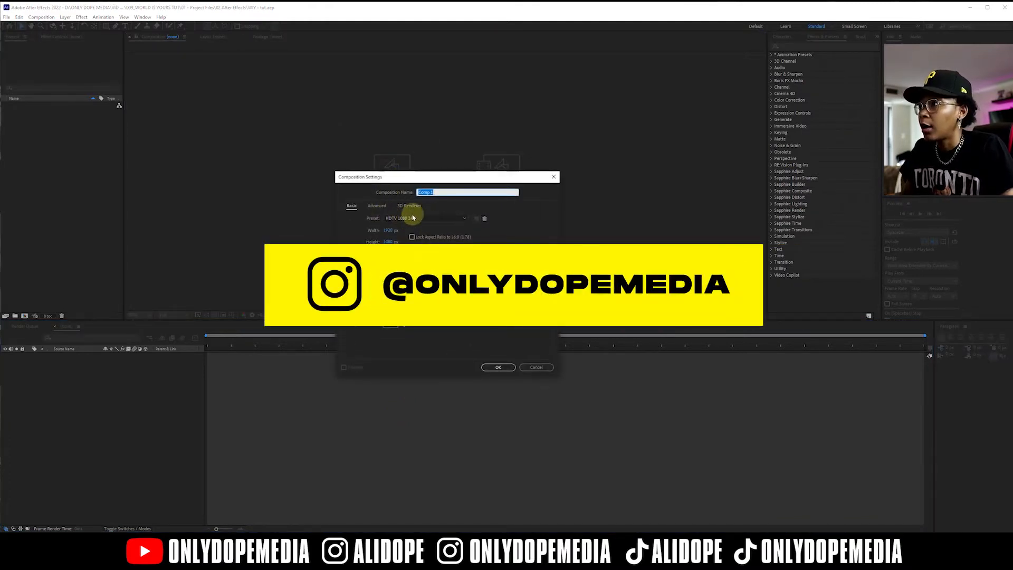
click(426, 218)
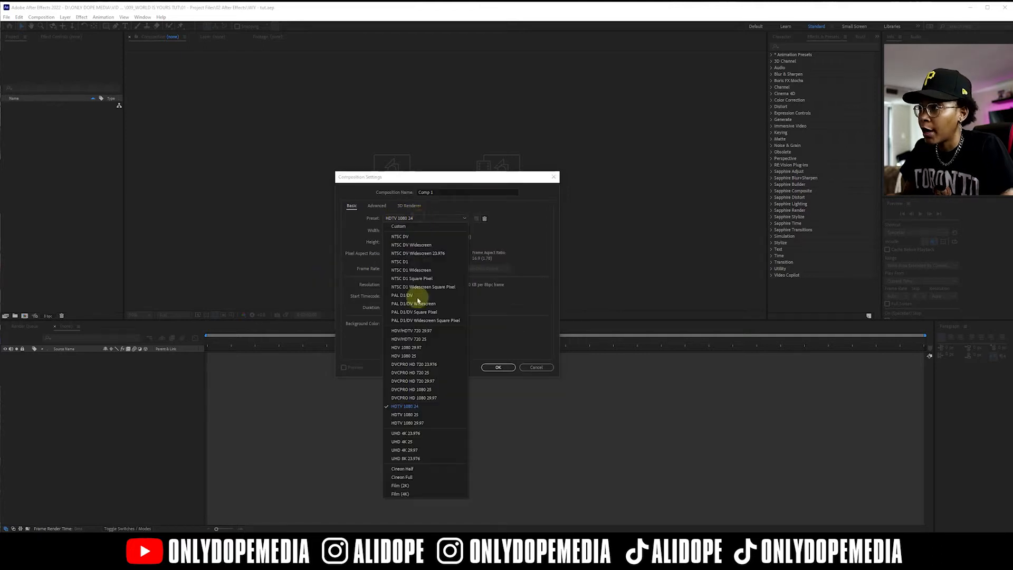
mouse_move(432, 407)
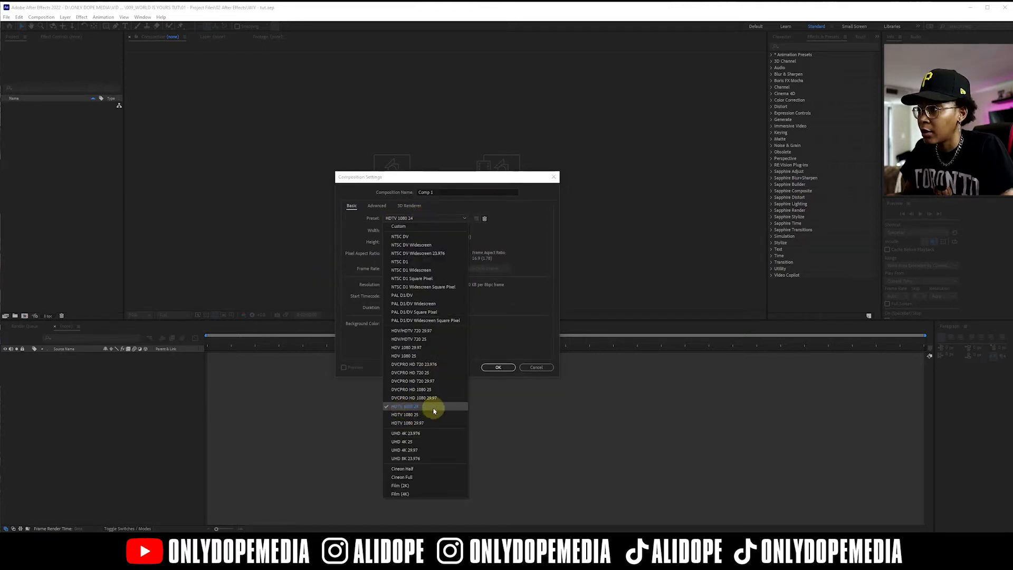
mouse_move(498, 344)
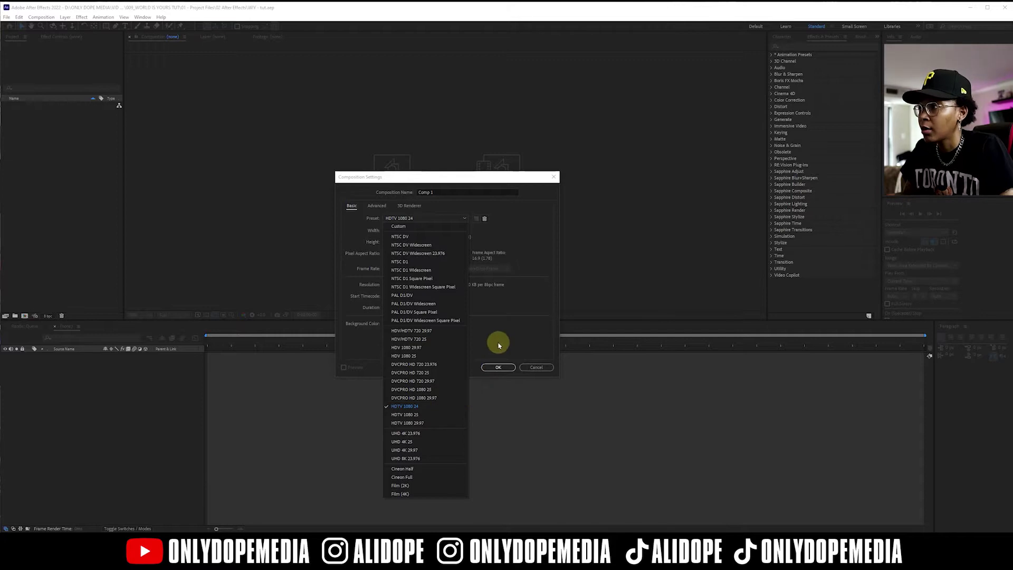
click(405, 406)
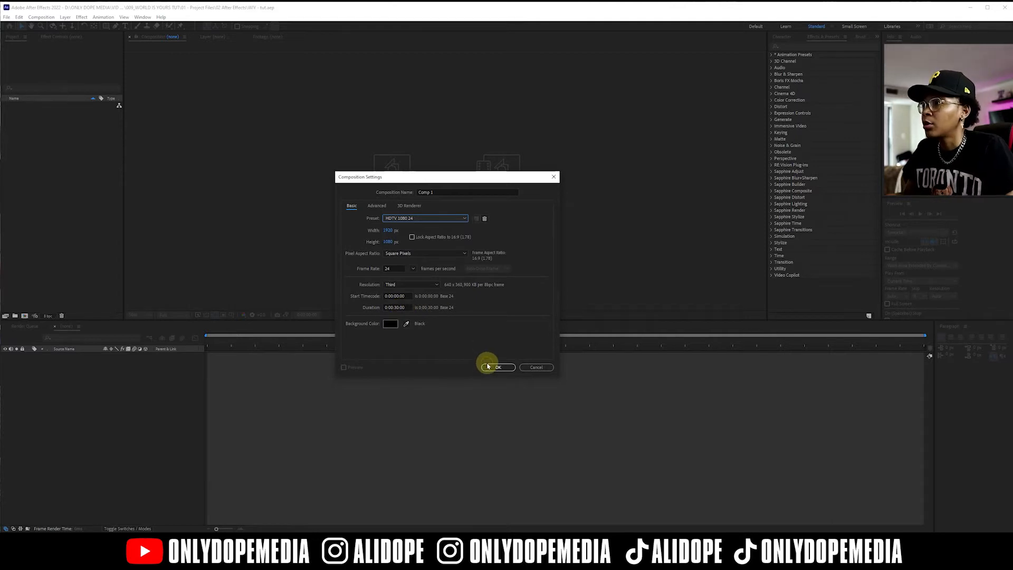
click(497, 367)
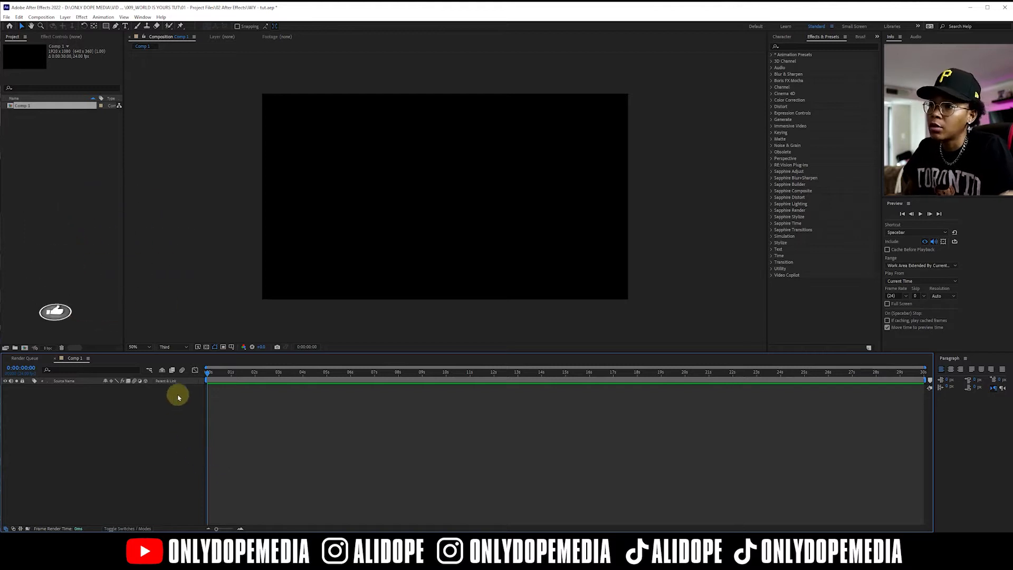
mouse_move(251, 213)
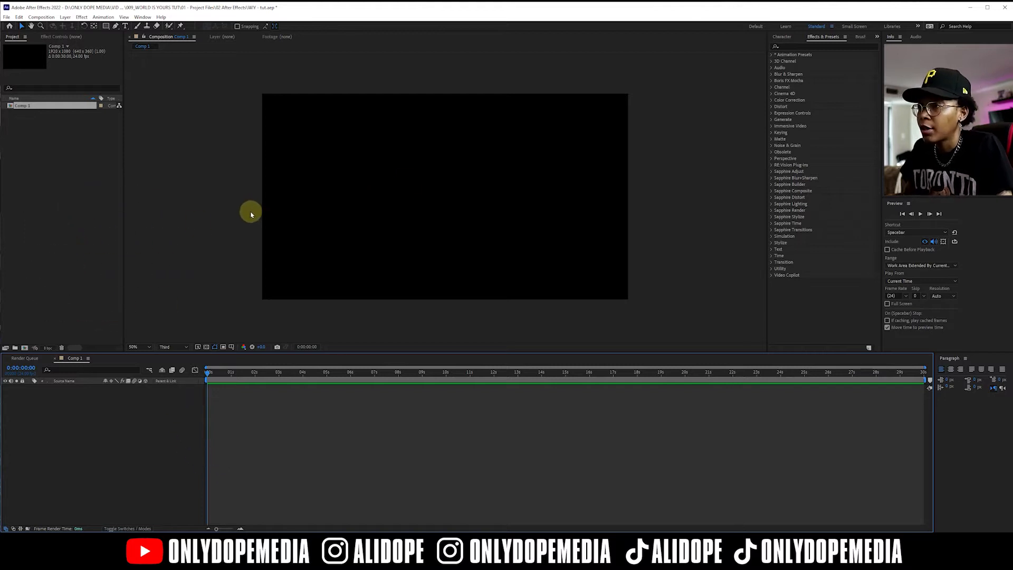
mouse_move(316, 202)
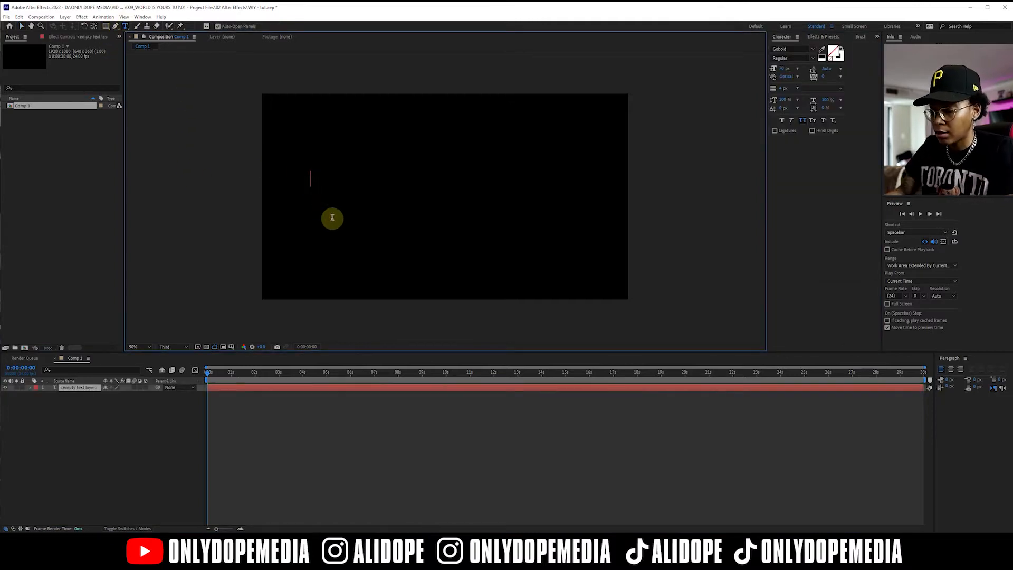
Step: Type 'THE WORLD IS YOURS' three times on one line as solid white text
text(THE)
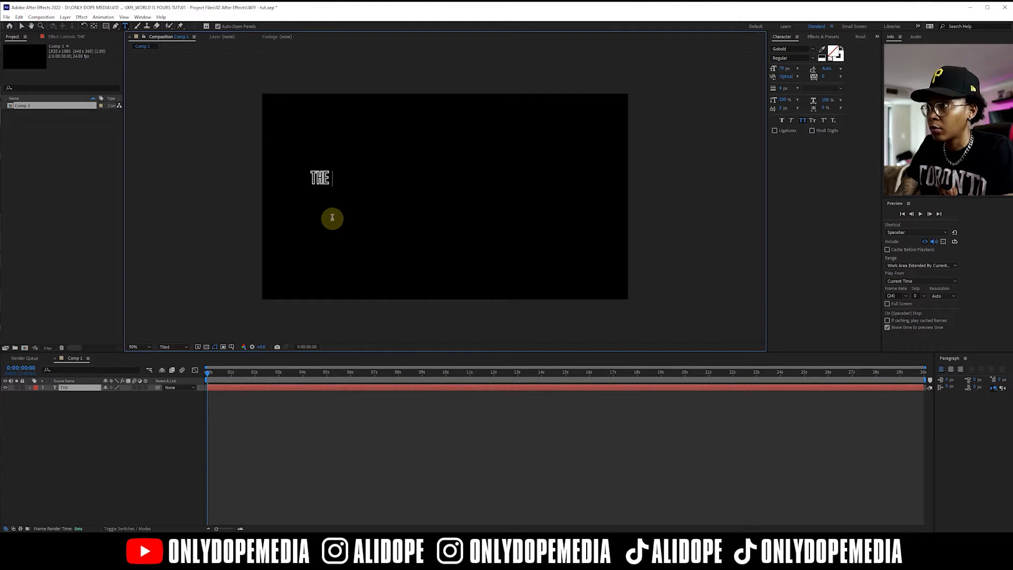
text(WORLD)
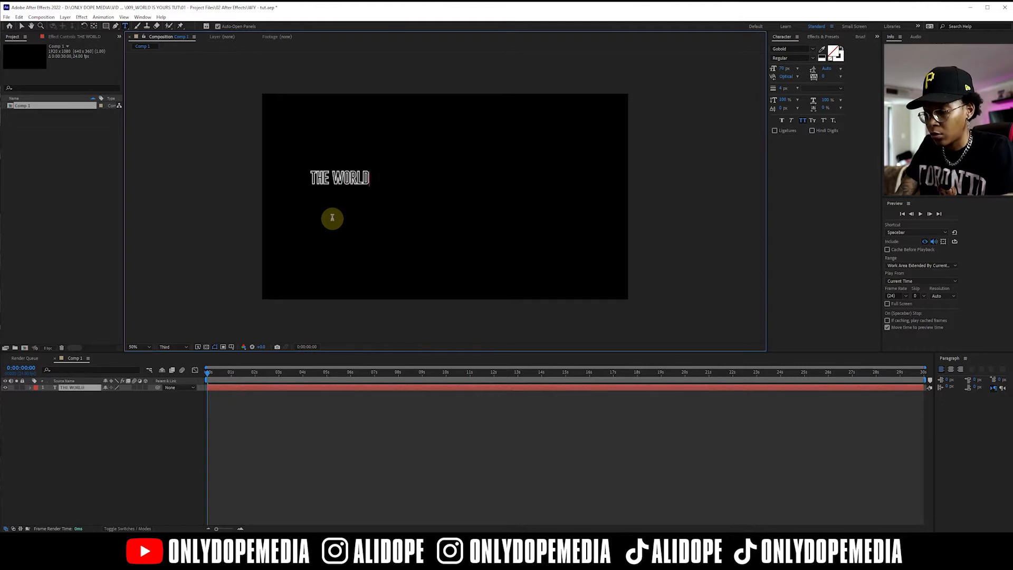
text(IS YOURS)
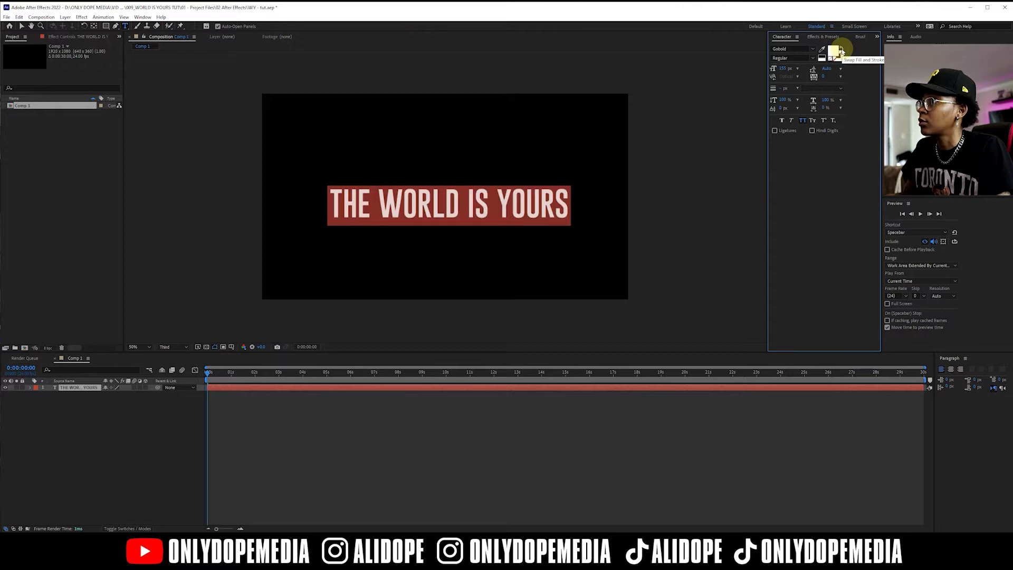
click(837, 52)
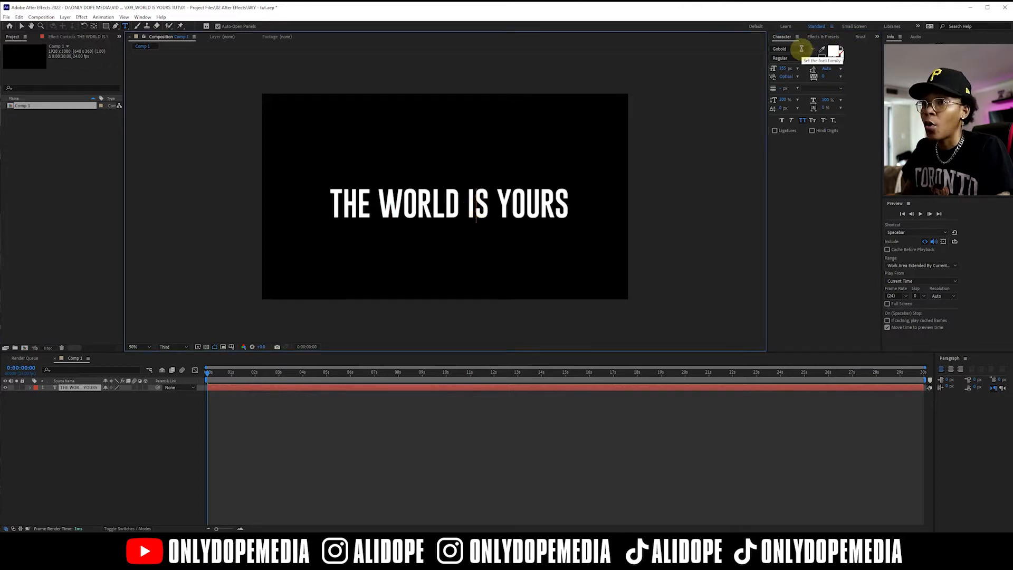
mouse_move(289, 219)
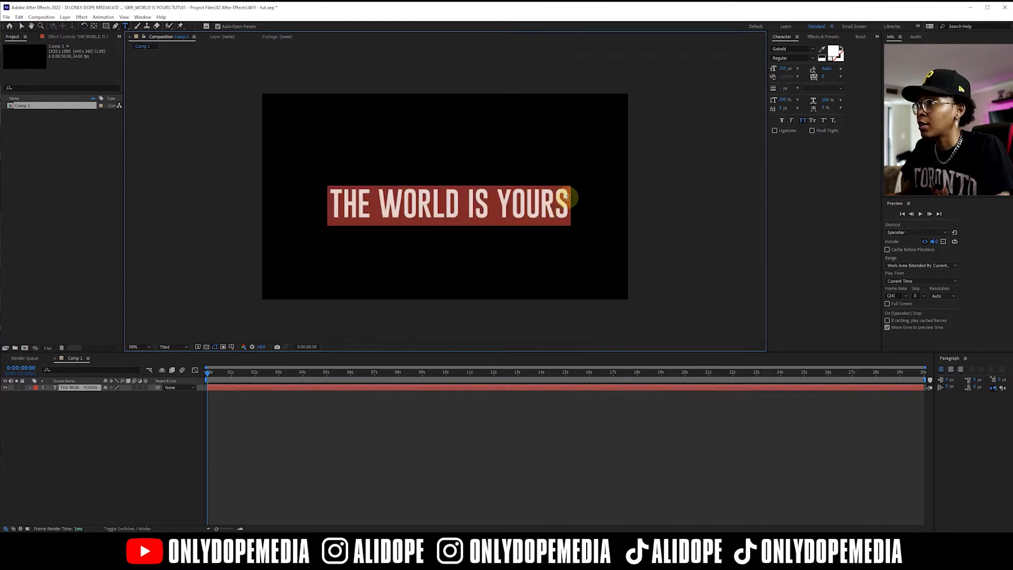
mouse_move(842, 51)
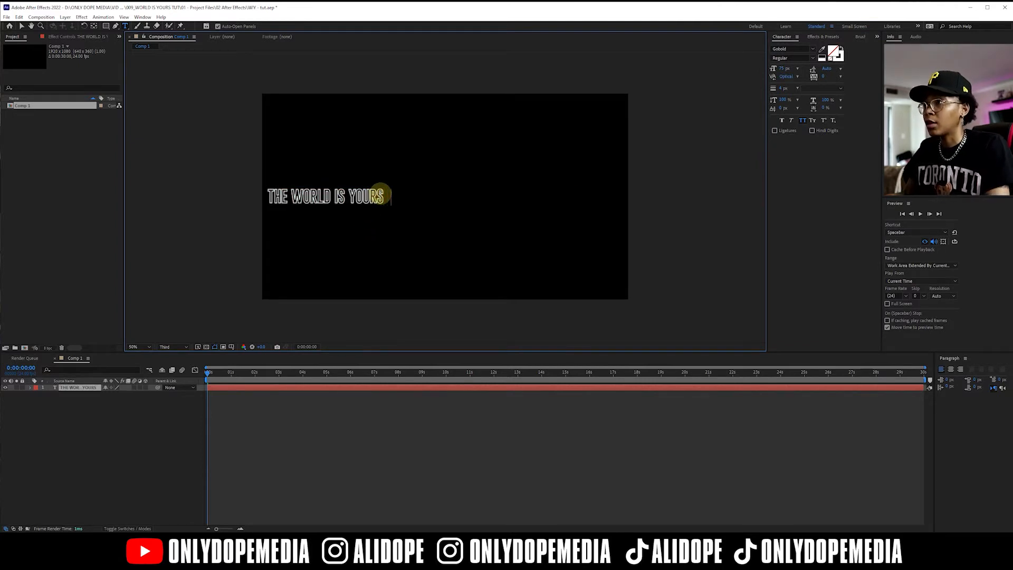
text(THE WORLD IS YOURS  THE WORLD IS YOURS)
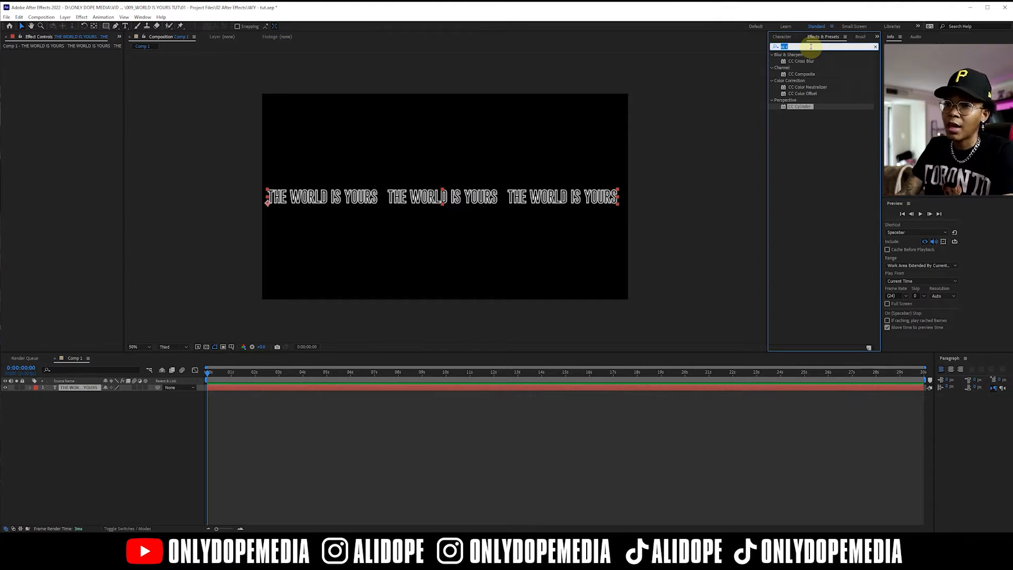
Step: Apply S_UltraGlow to the text and set its Primary Glow Color to pink
text(lu)
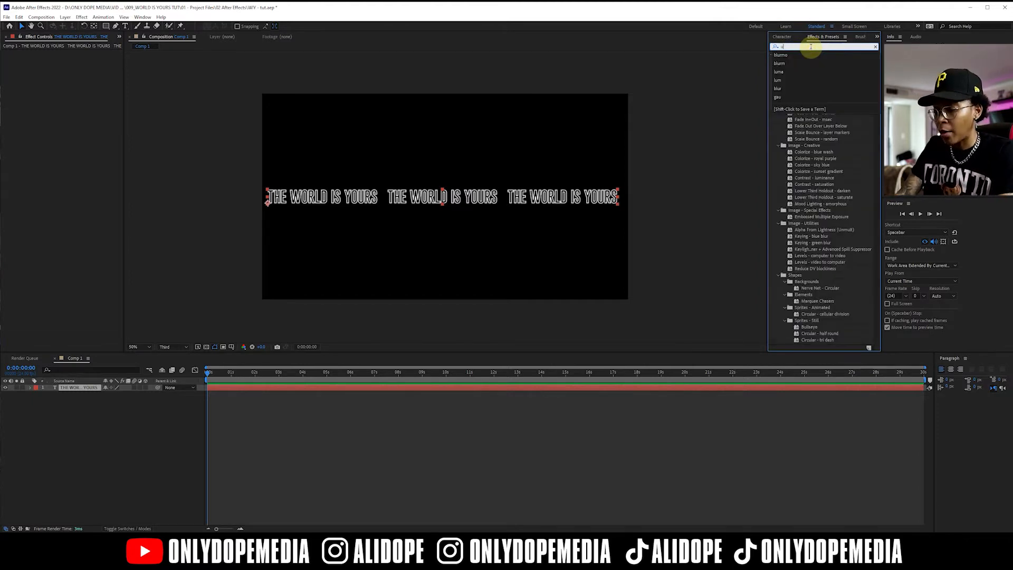
text(ultra)
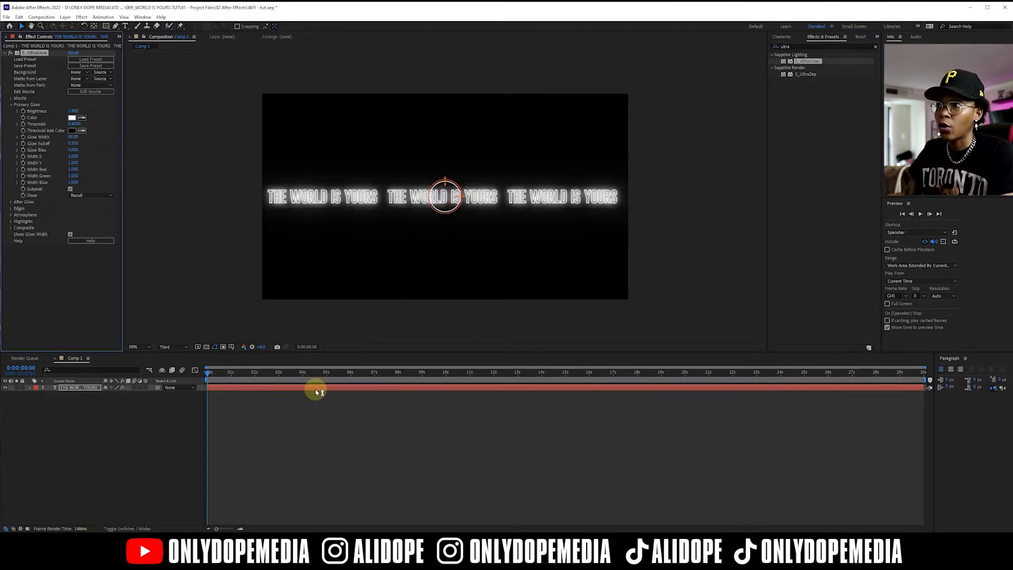
mouse_move(248, 311)
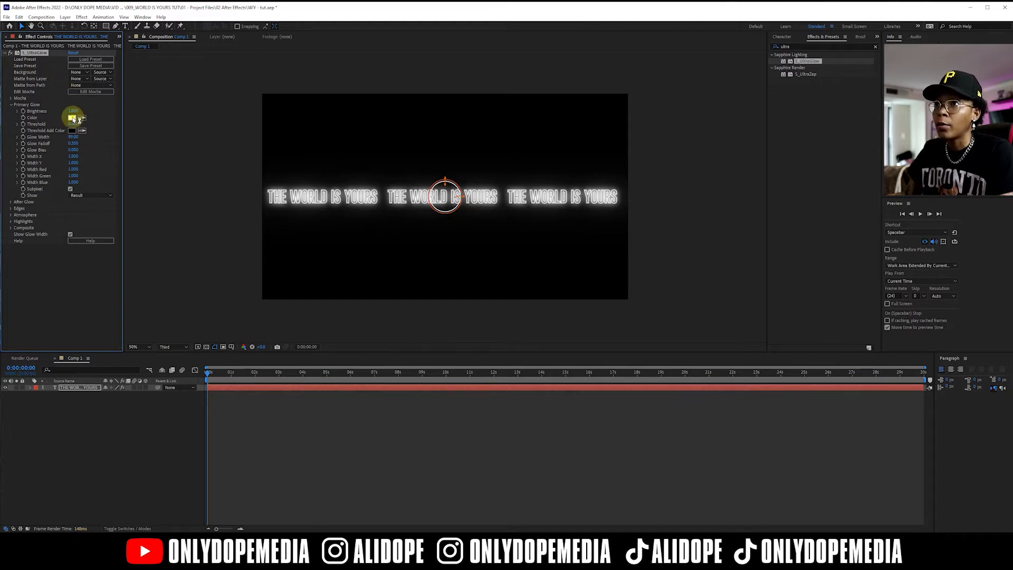
click(77, 117)
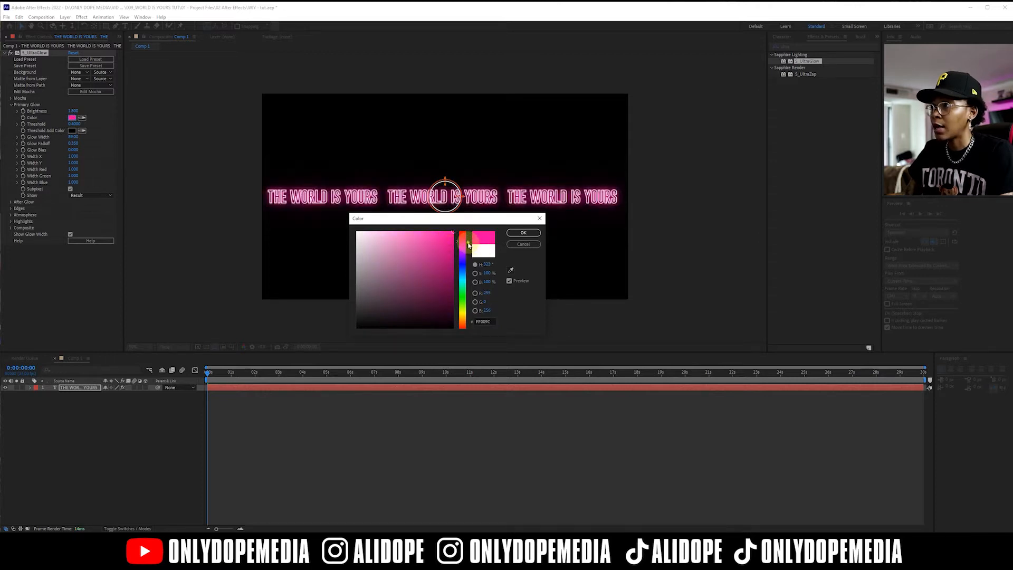
click(468, 244)
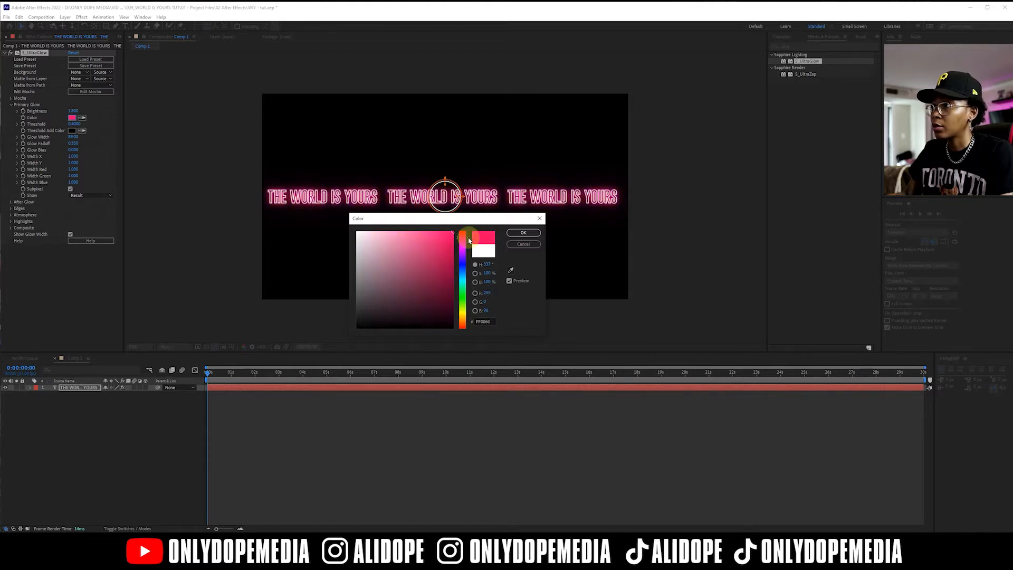
click(523, 233)
text(cc c)
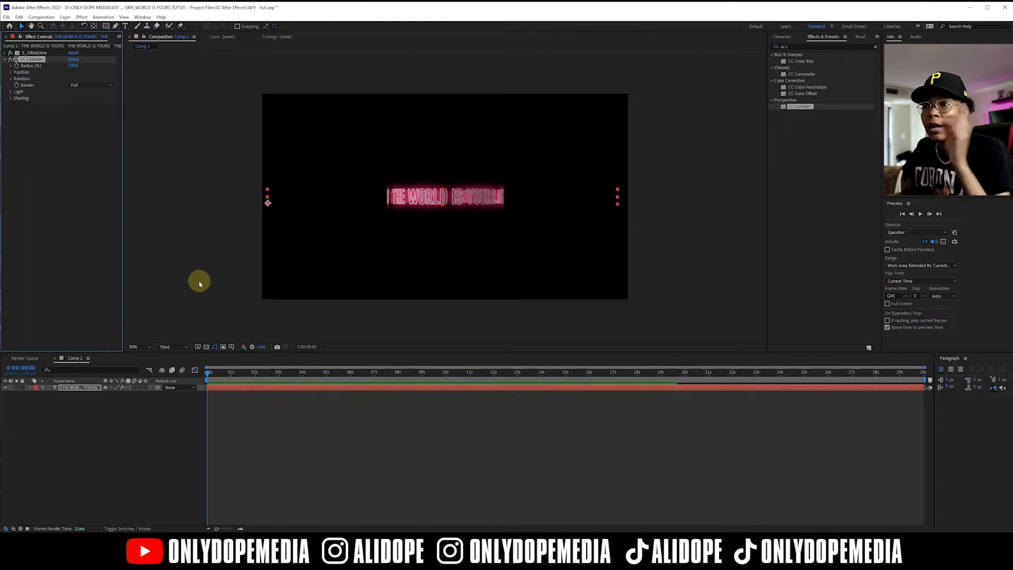
mouse_move(103, 247)
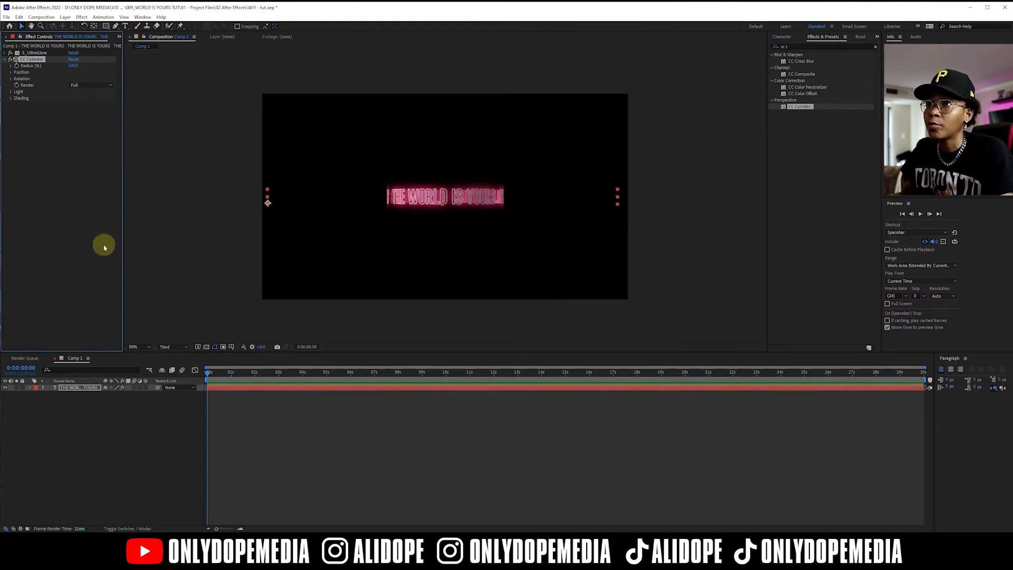
Step: Expand CC Cylinder's Rotation and set a Rotation Y keyframe at the first frame
click(10, 78)
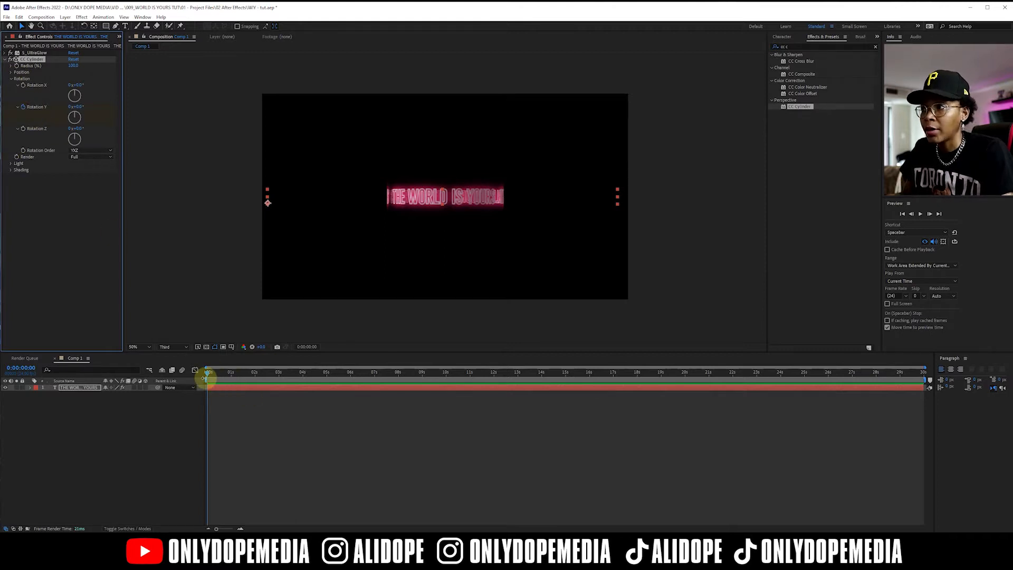
click(565, 372)
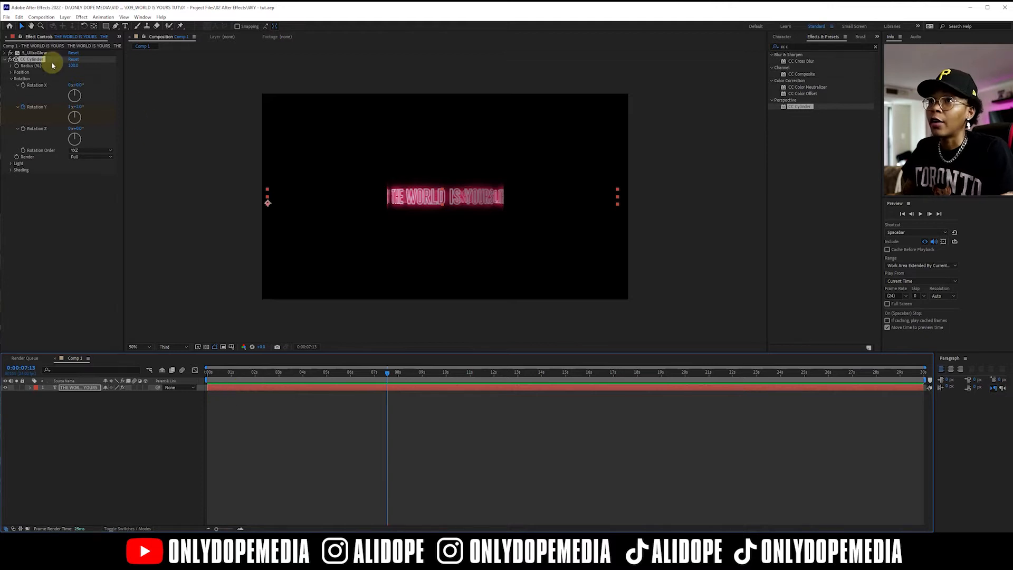
Step: Set CC Cylinder Light Direction to -180° and adjust Light Intensity and Height
click(34, 52)
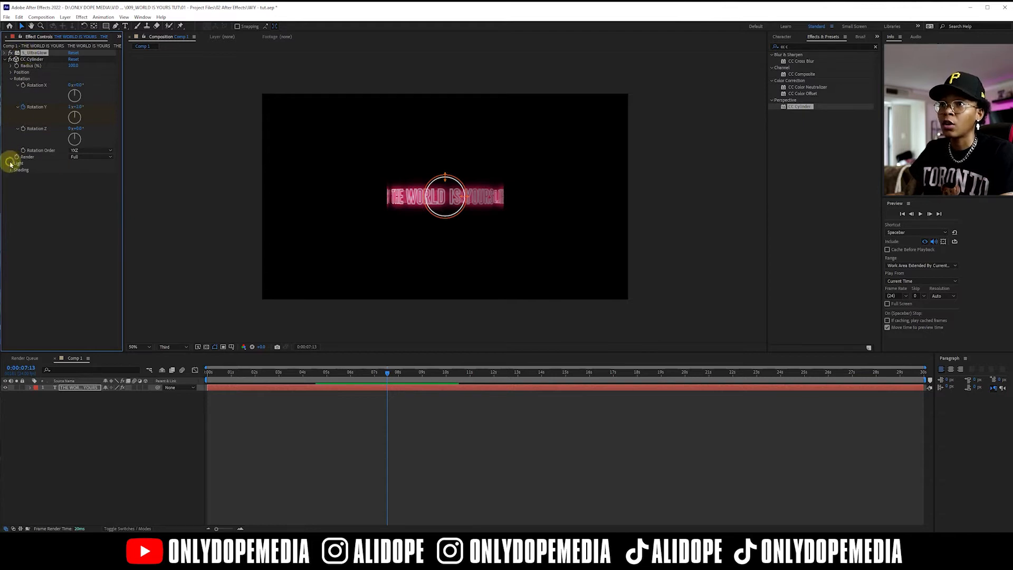
click(12, 163)
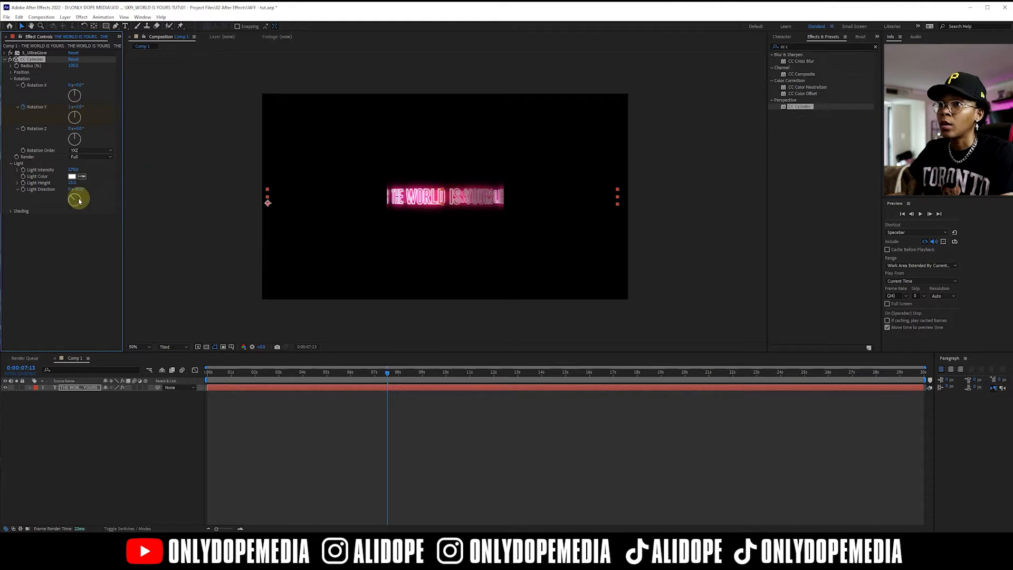
drag(74, 200, 82, 215)
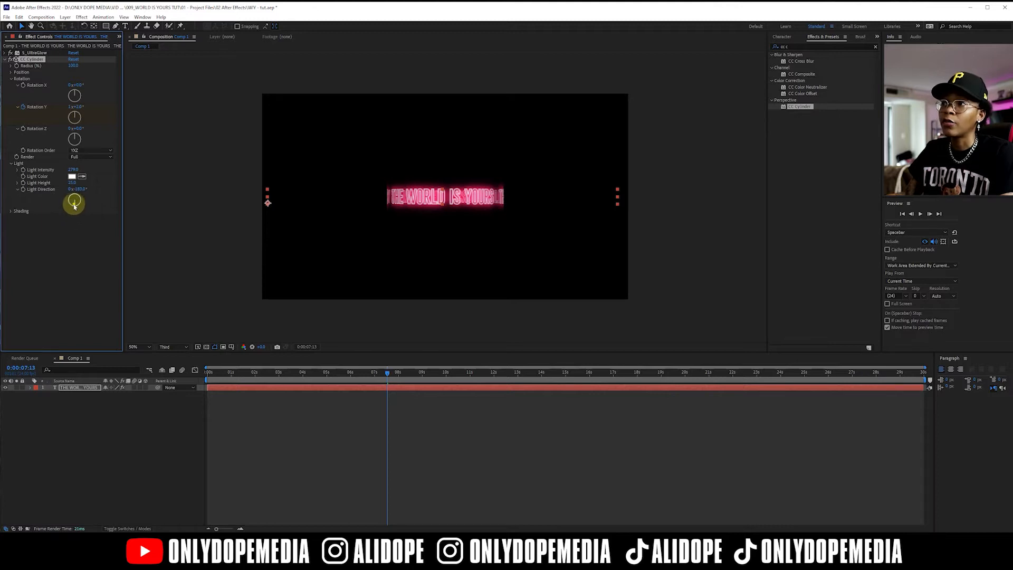
drag(75, 201, 81, 207)
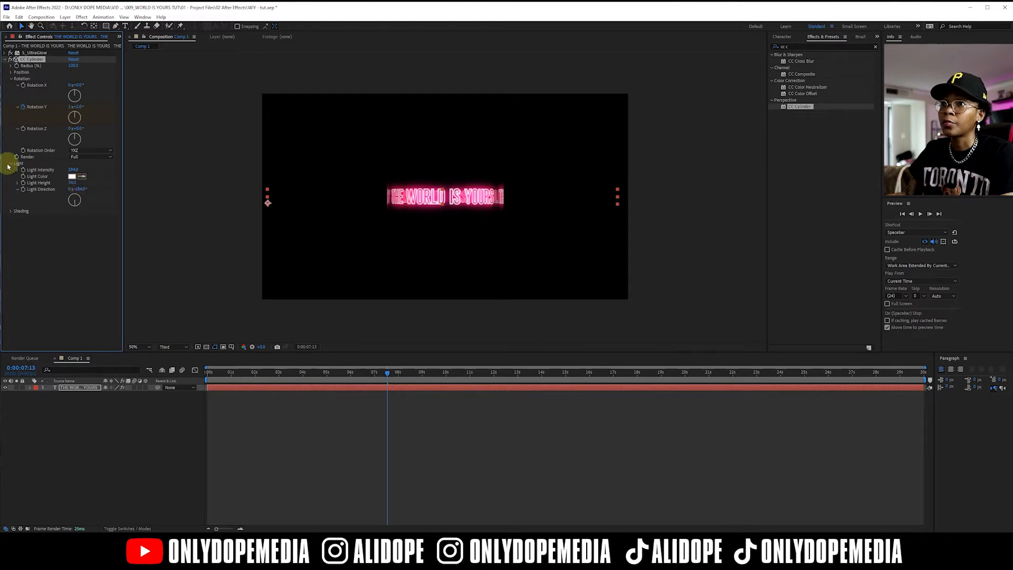
click(11, 59)
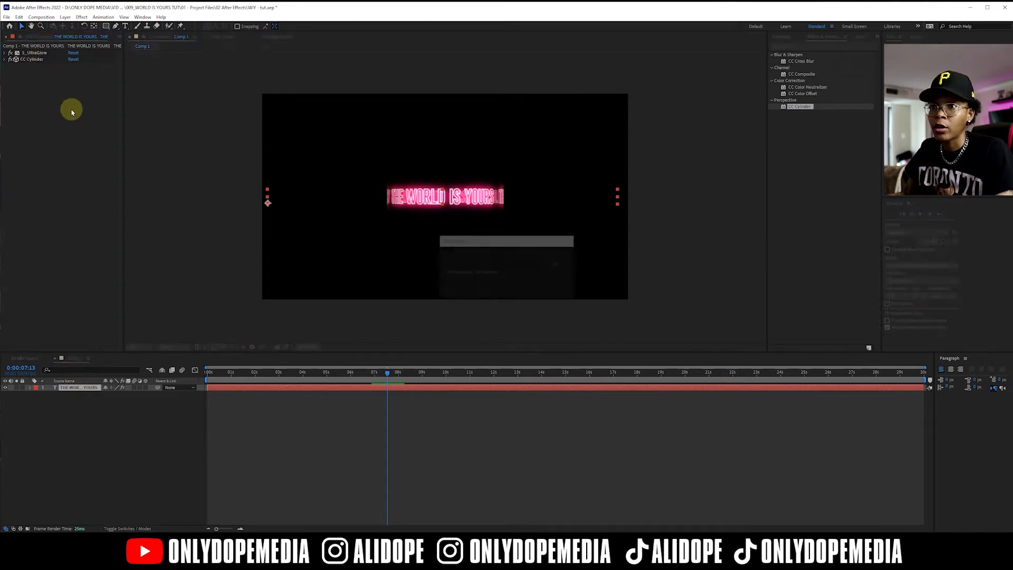
click(237, 371)
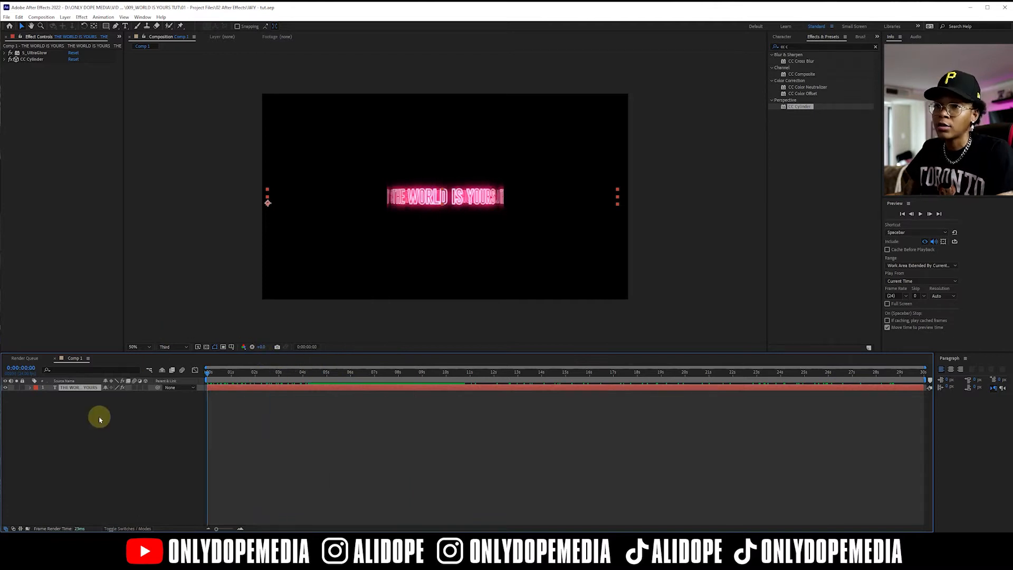
Step: Add Camera 1 using the Two-Node 35mm camera preset
right_click(100, 420)
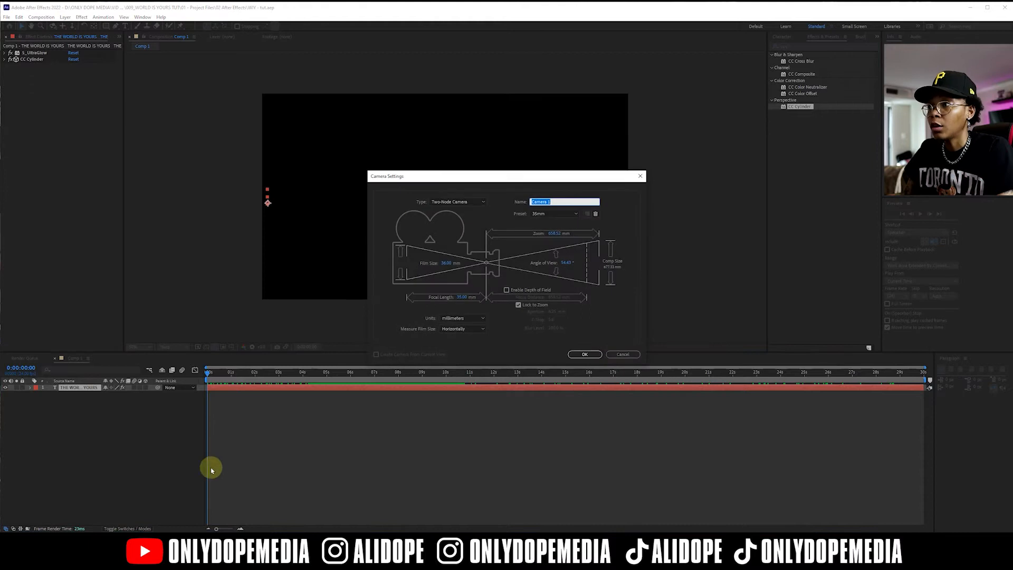
mouse_move(526, 401)
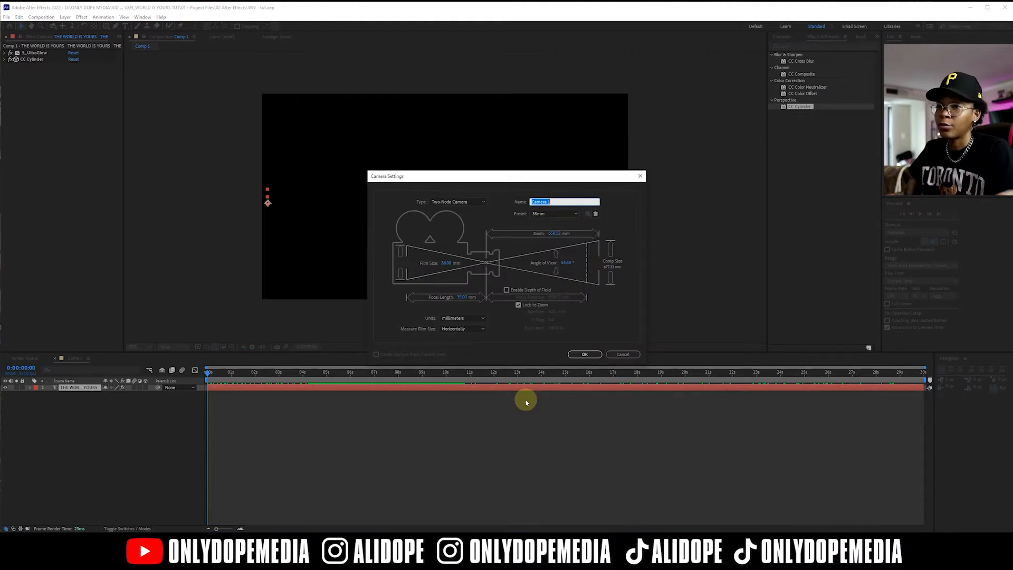
click(584, 354)
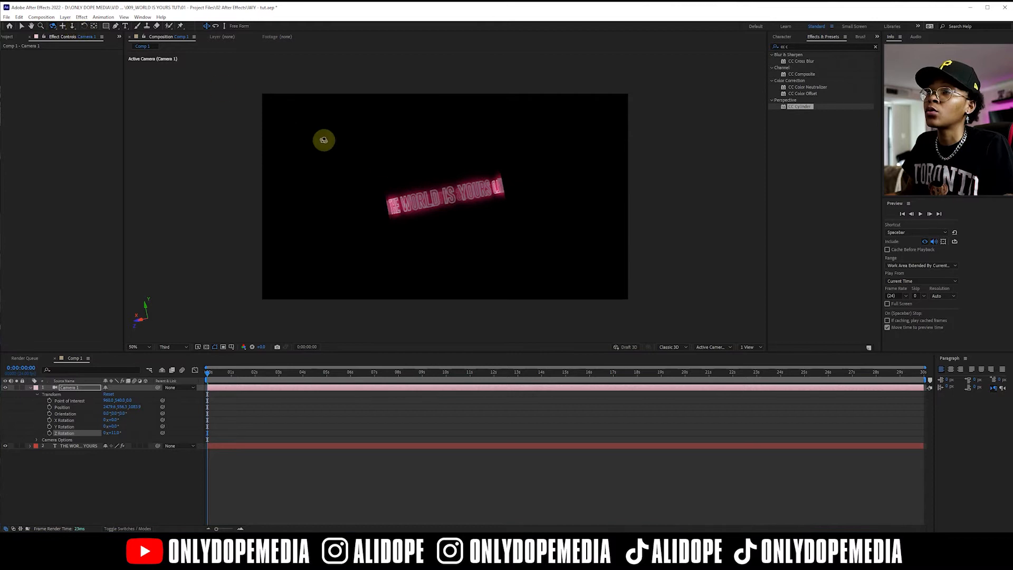
Step: Orbit Camera 1 so the text ring is seen tilted from slightly above
drag(323, 139, 400, 188)
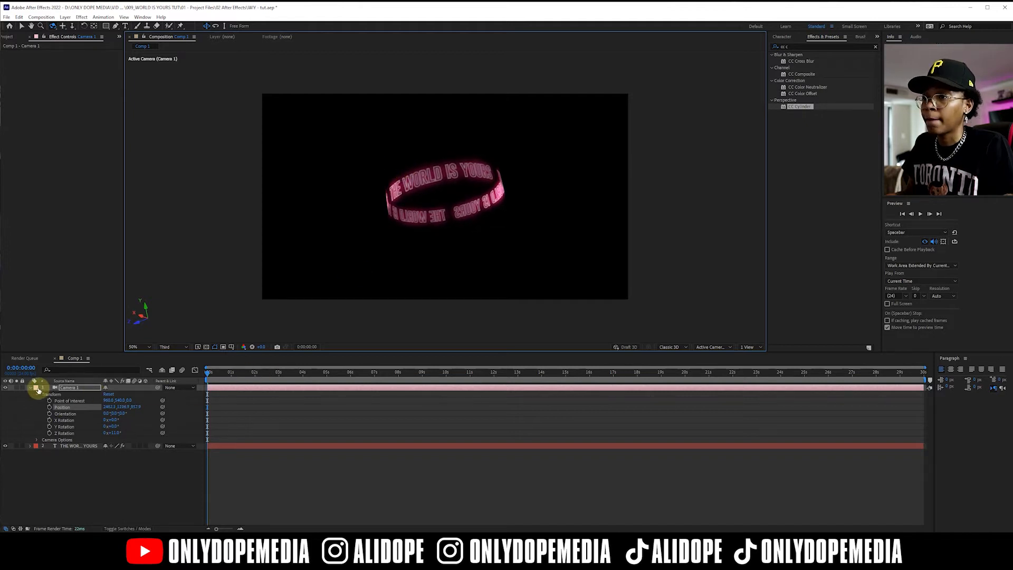
click(37, 387)
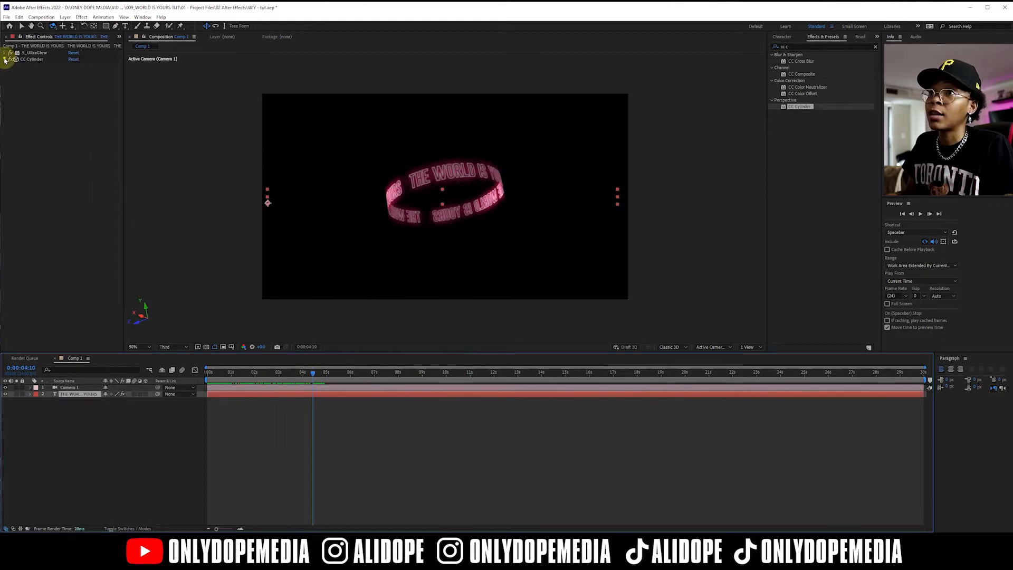
click(6, 59)
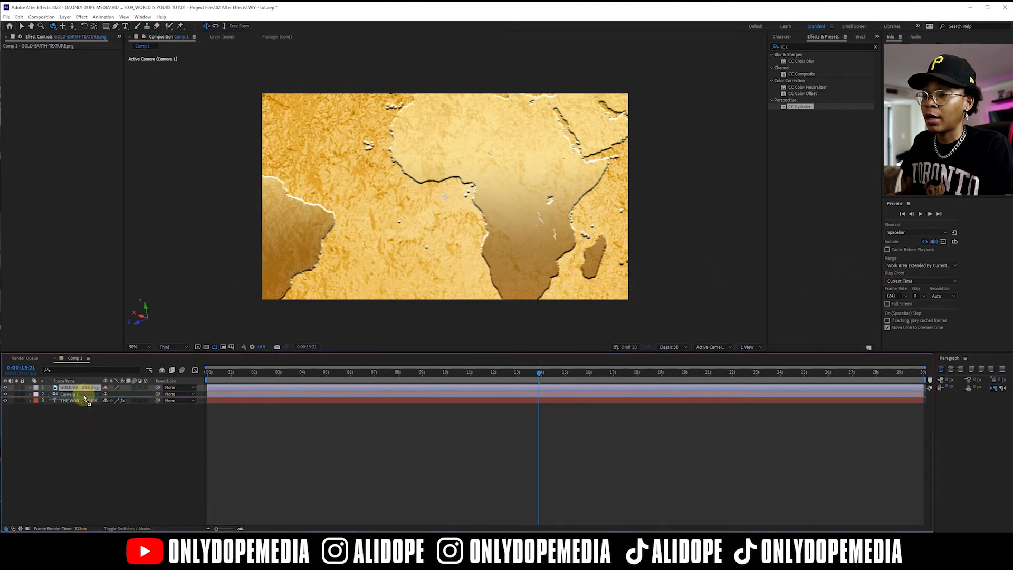
Step: Fit the gold earth texture layer to the comp and apply CC Sphere
right_click(83, 394)
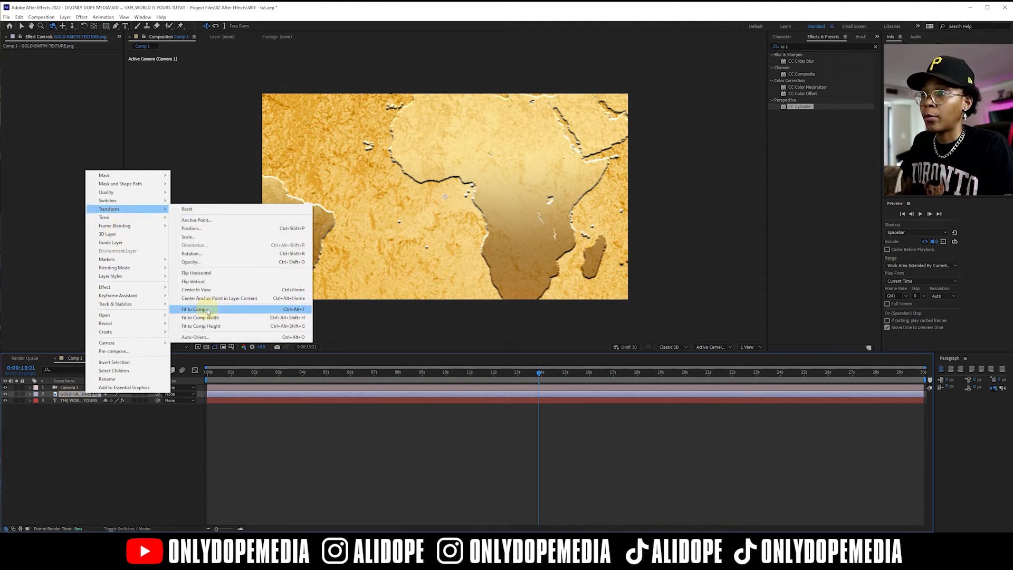
click(192, 309)
text(sp)
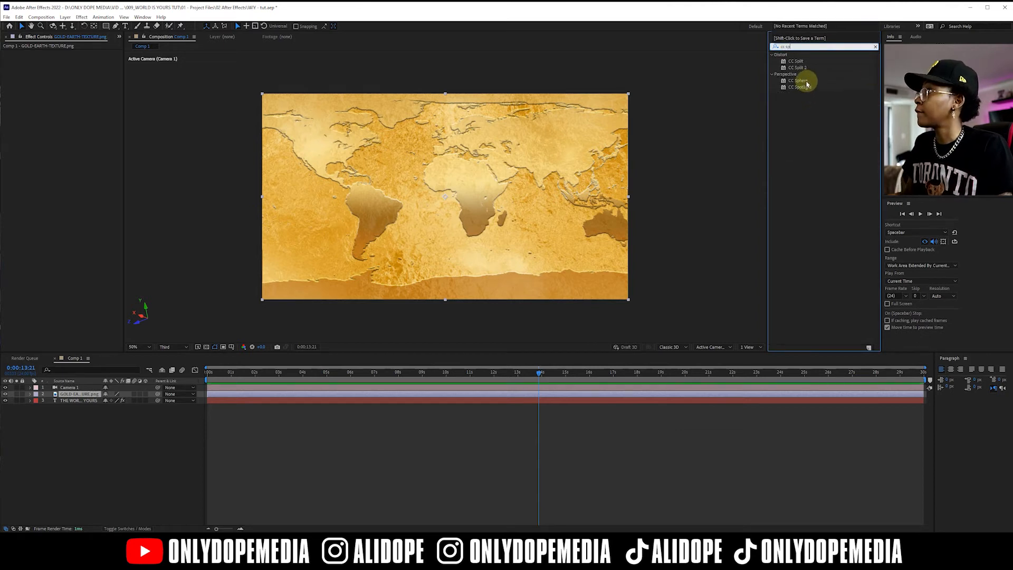
click(798, 80)
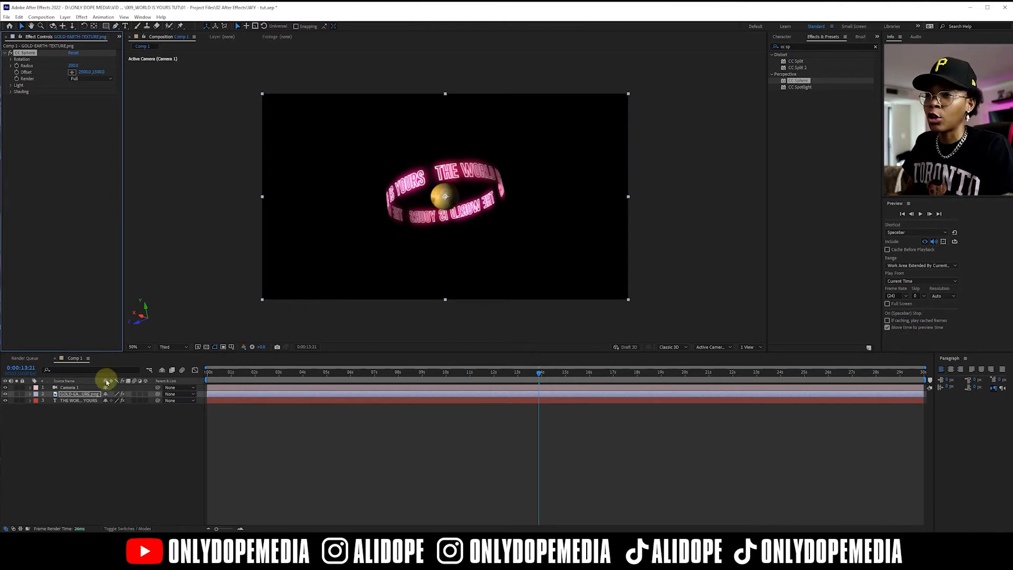
Step: Increase the gold texture layer's Scale until the globe fills the text ring
click(36, 394)
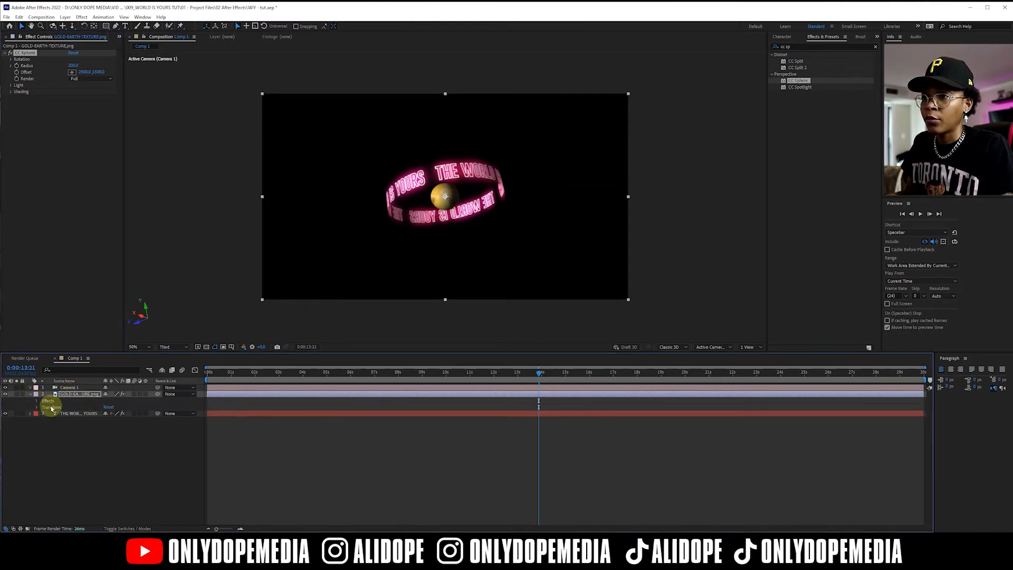
click(37, 400)
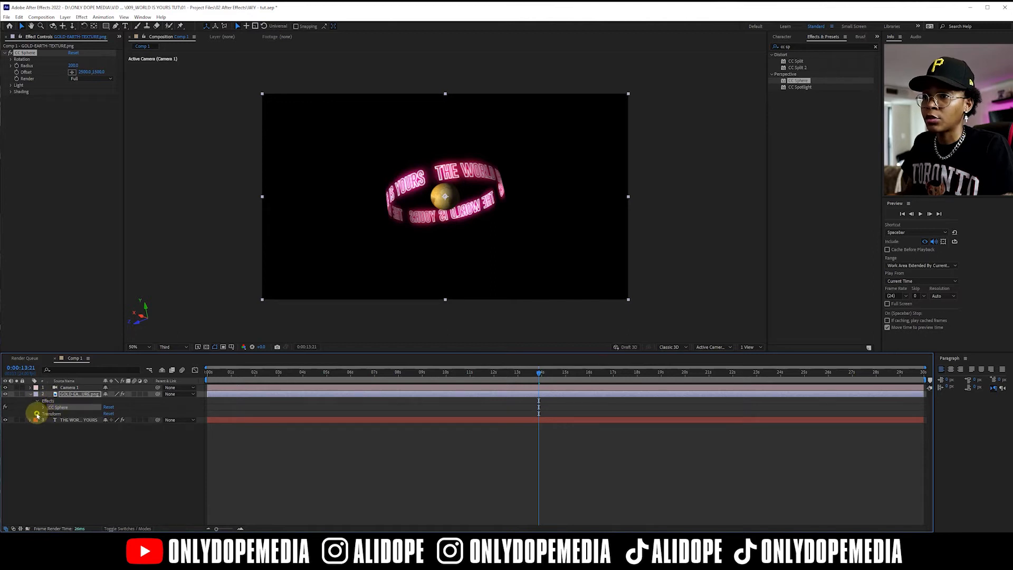
click(25, 414)
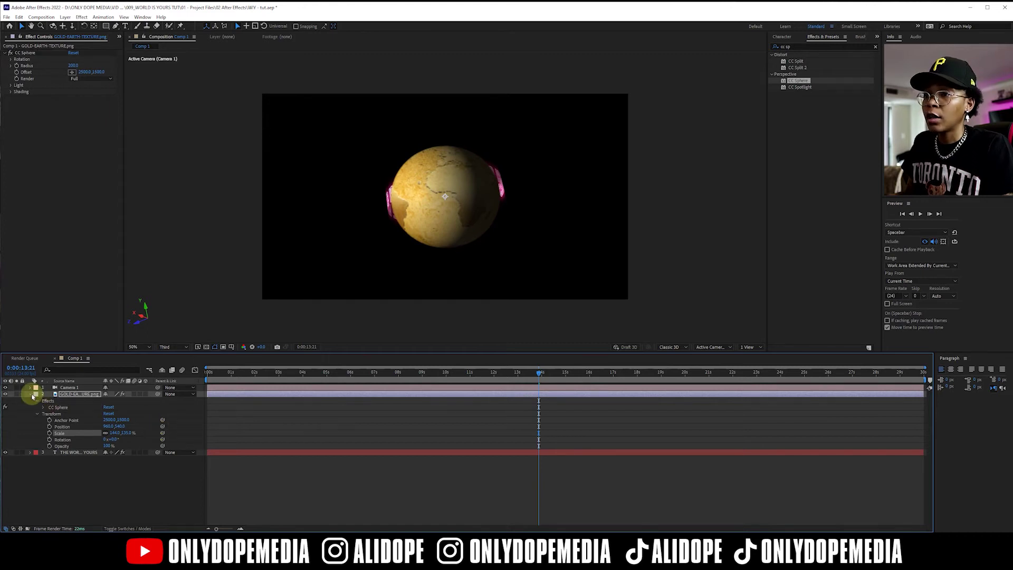
click(24, 394)
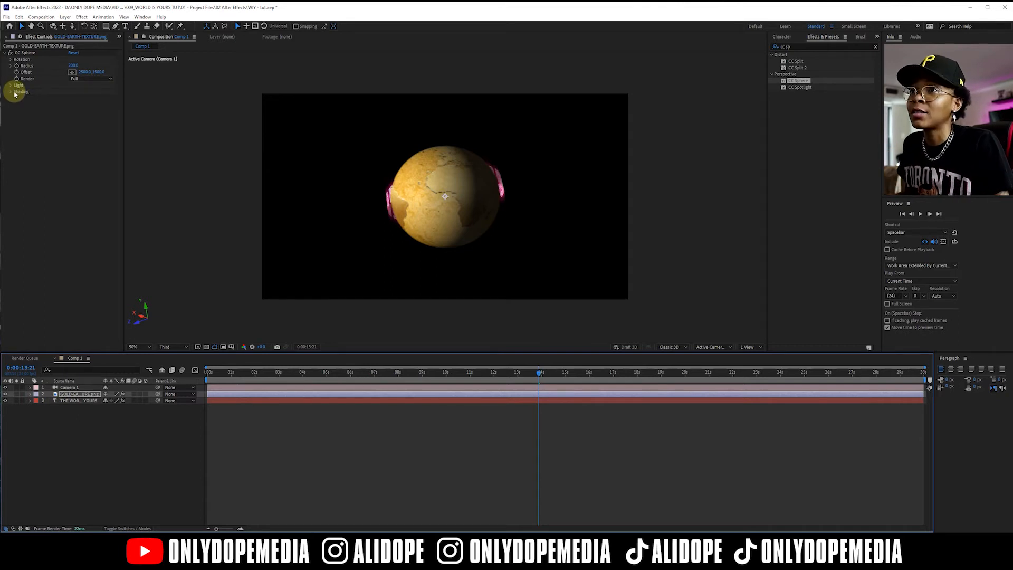
Step: Adjust CC Sphere Light Intensity, Height, Ambient, Diffuse, Specular and Metal, previewing several frames
click(12, 91)
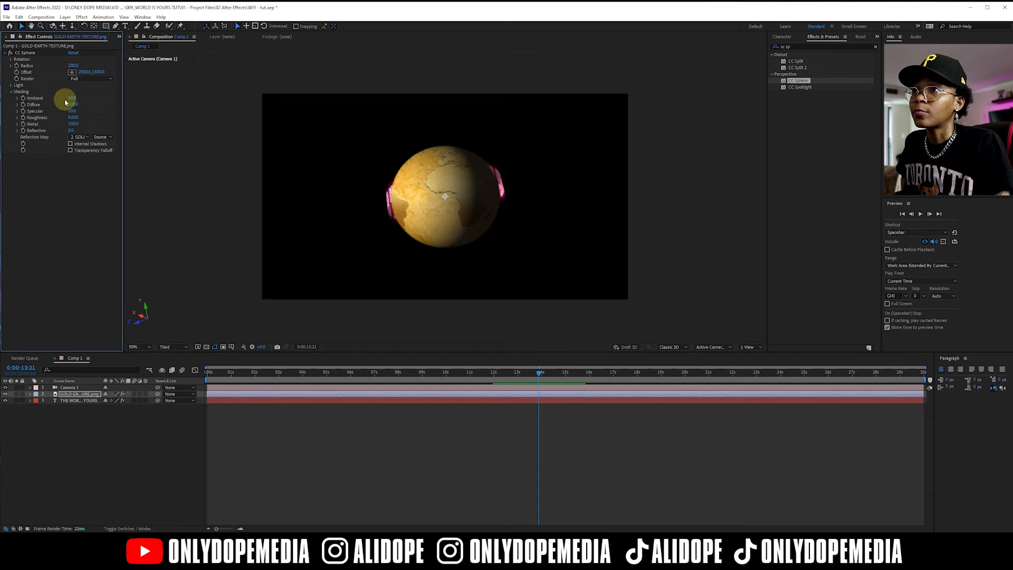
click(12, 84)
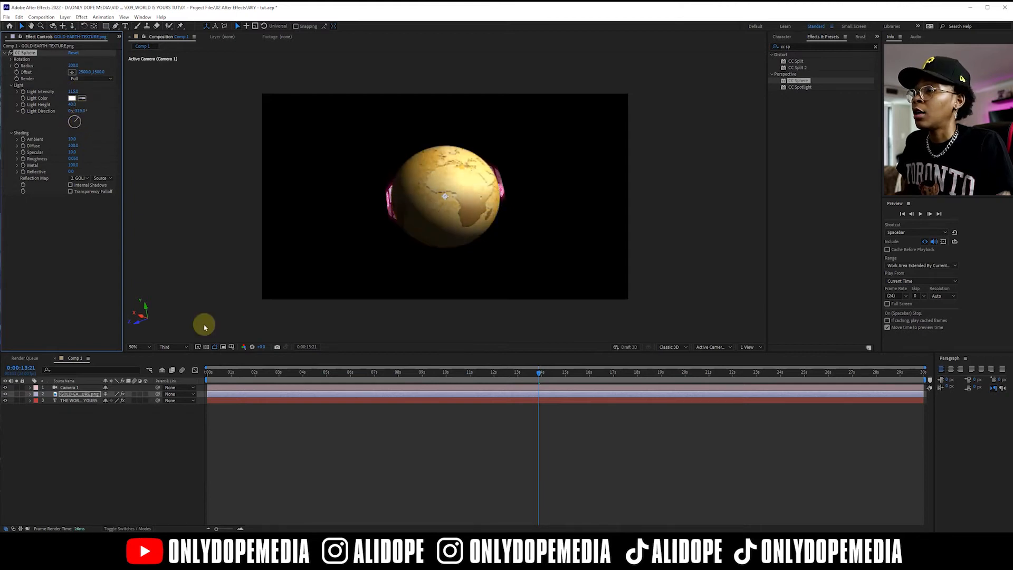
click(195, 371)
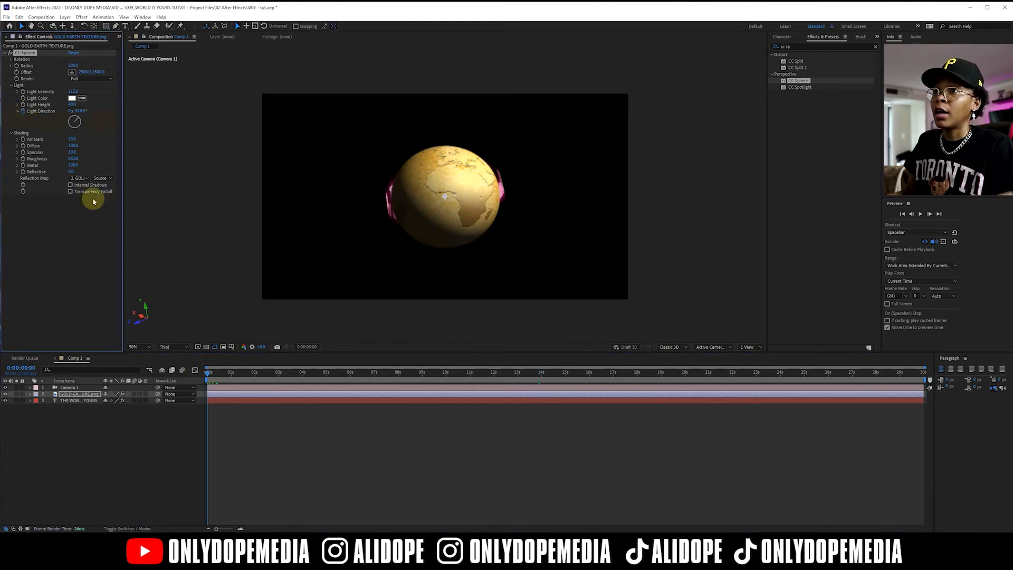
mouse_move(891, 377)
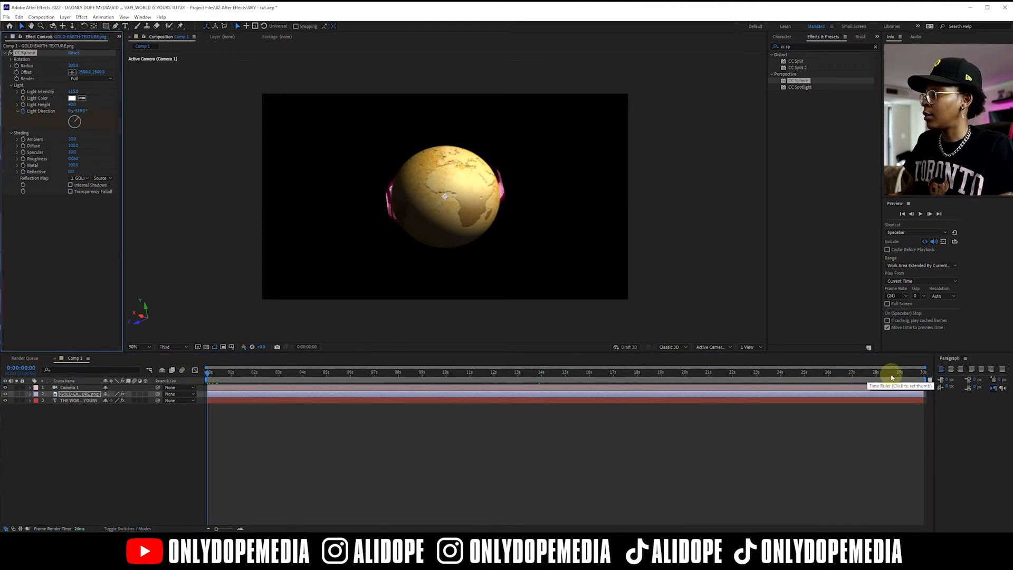
click(565, 371)
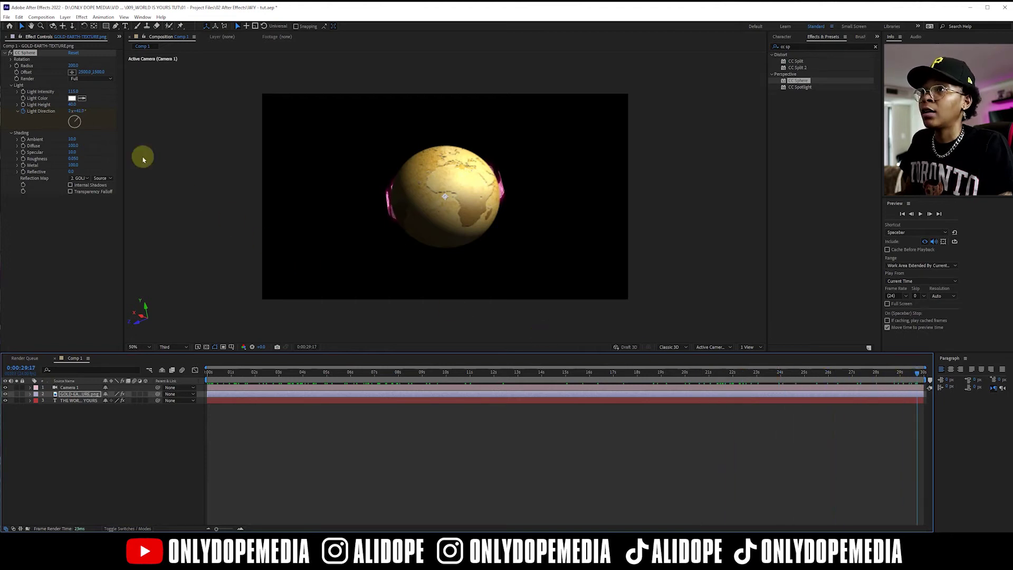
click(68, 111)
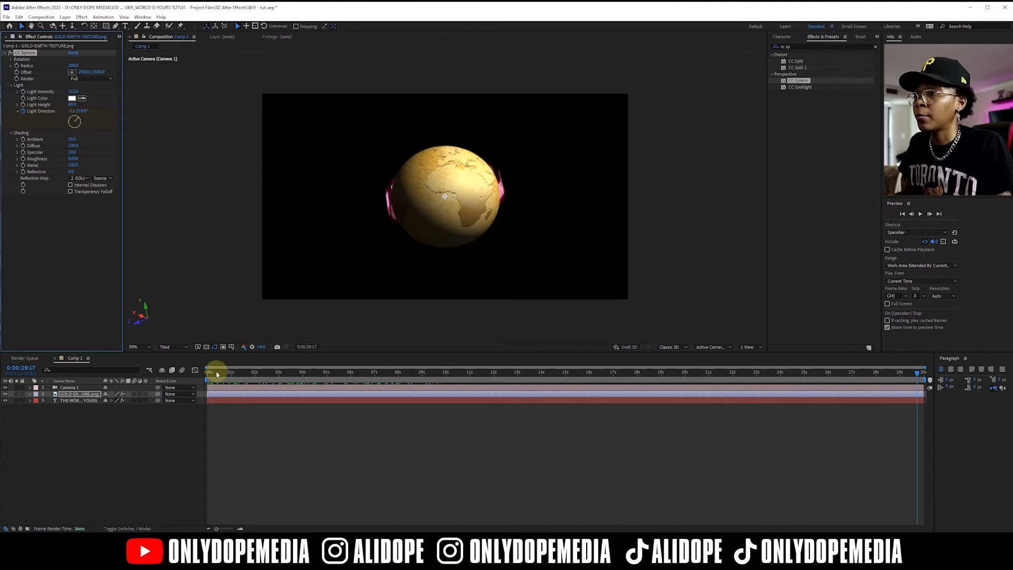
click(450, 371)
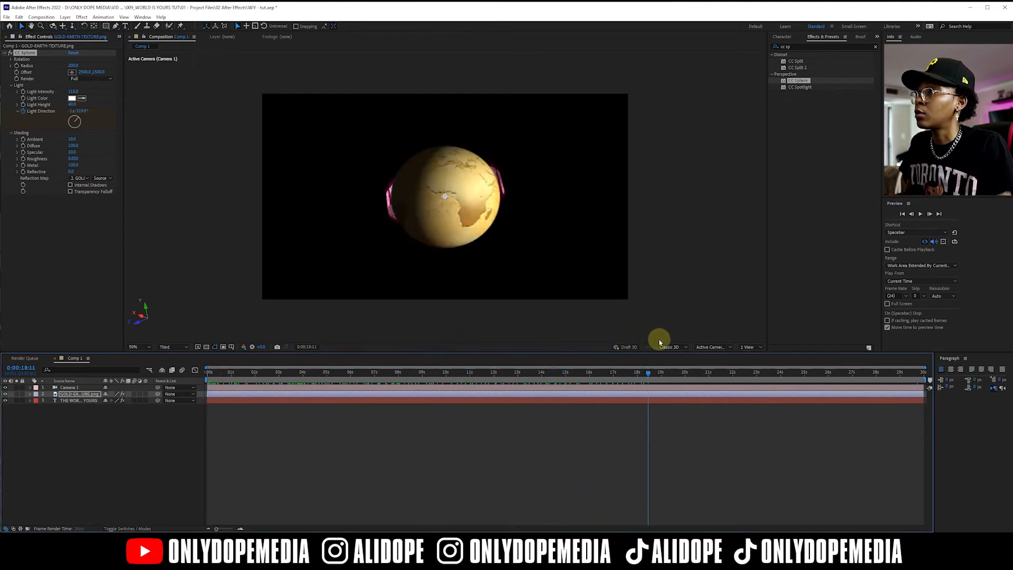
click(820, 371)
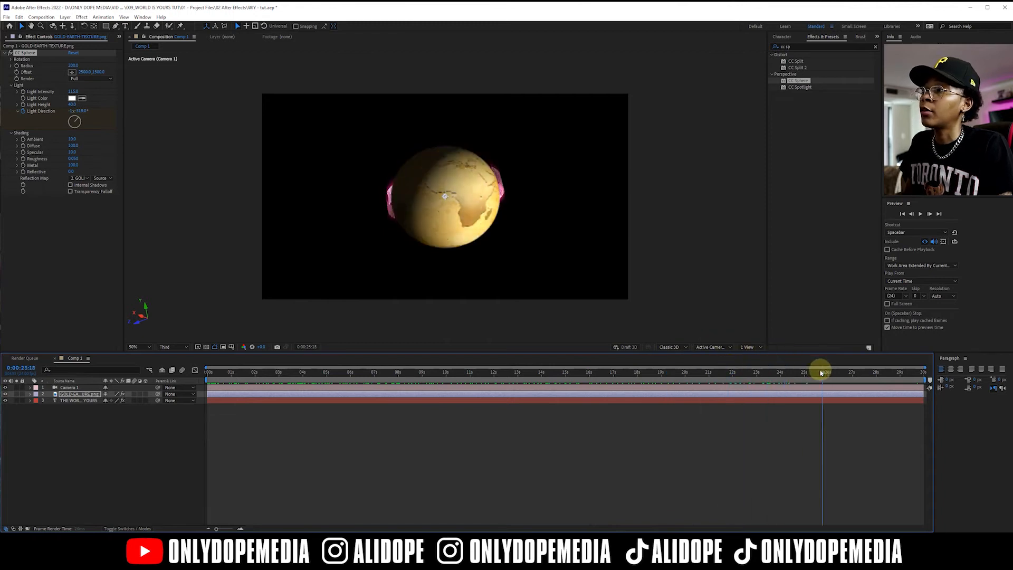
click(228, 372)
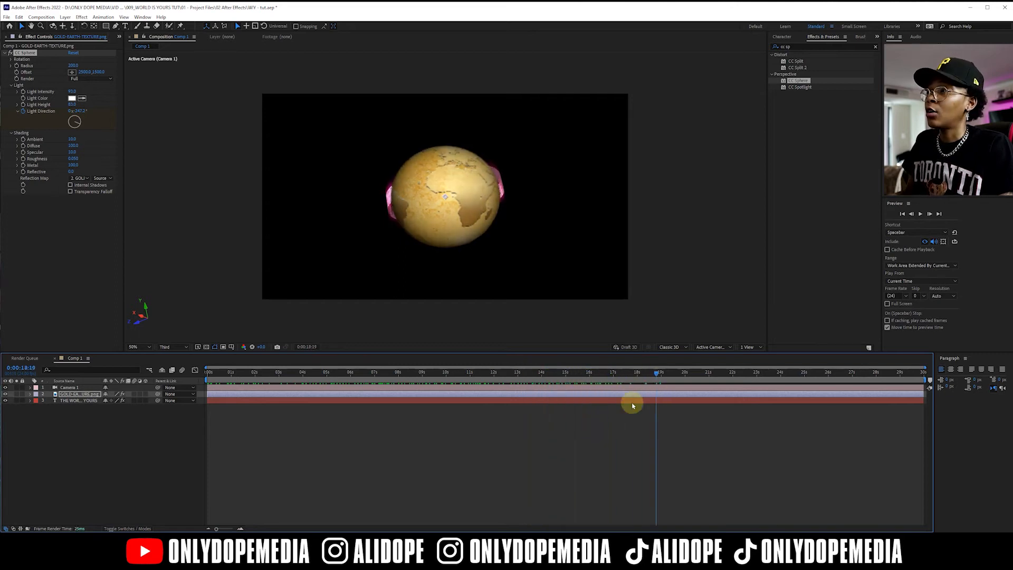
click(872, 371)
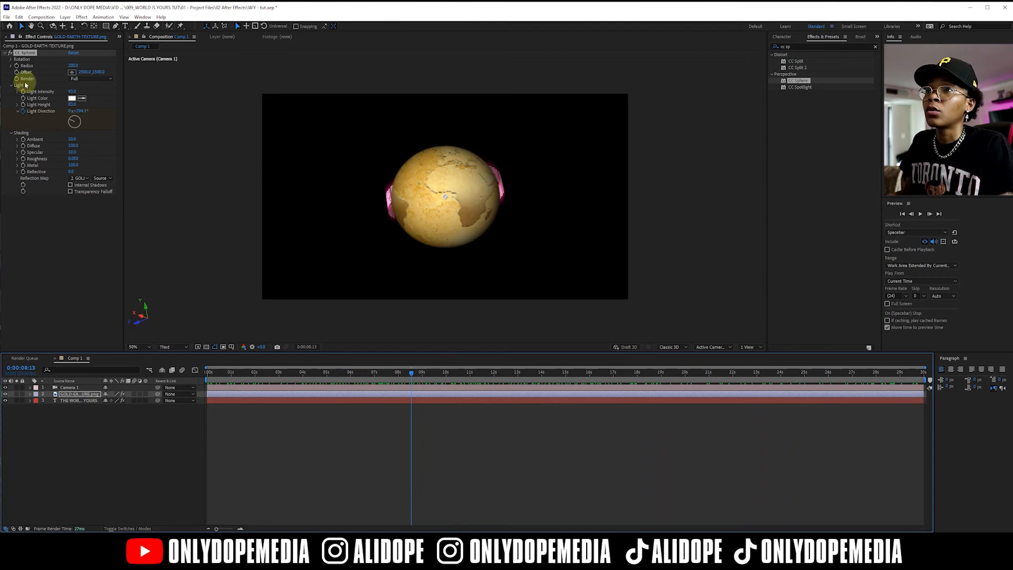
click(11, 84)
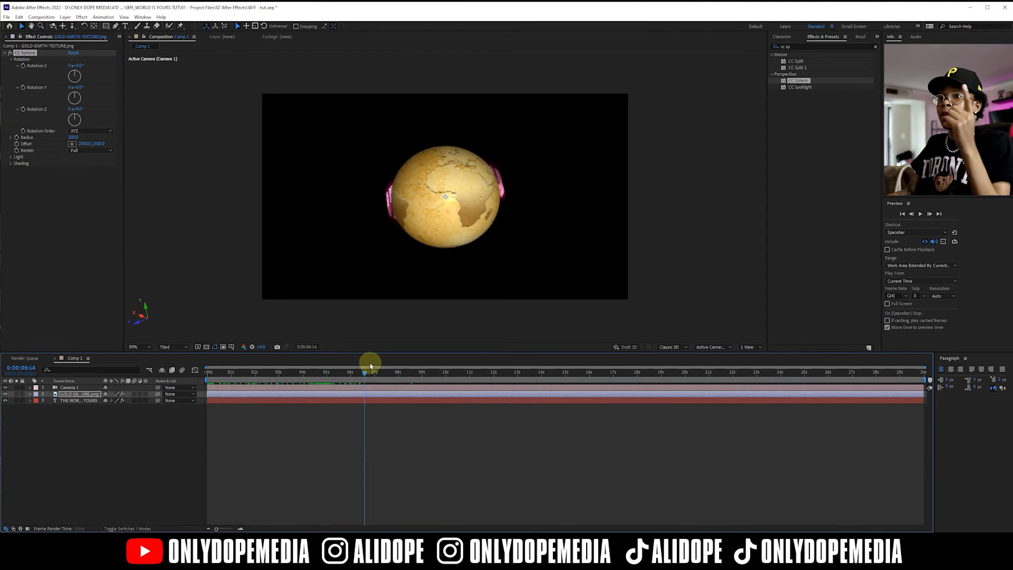
Step: Keyframe CC Sphere Rotation Y at 0s and a full turn at the timeline's end
click(465, 371)
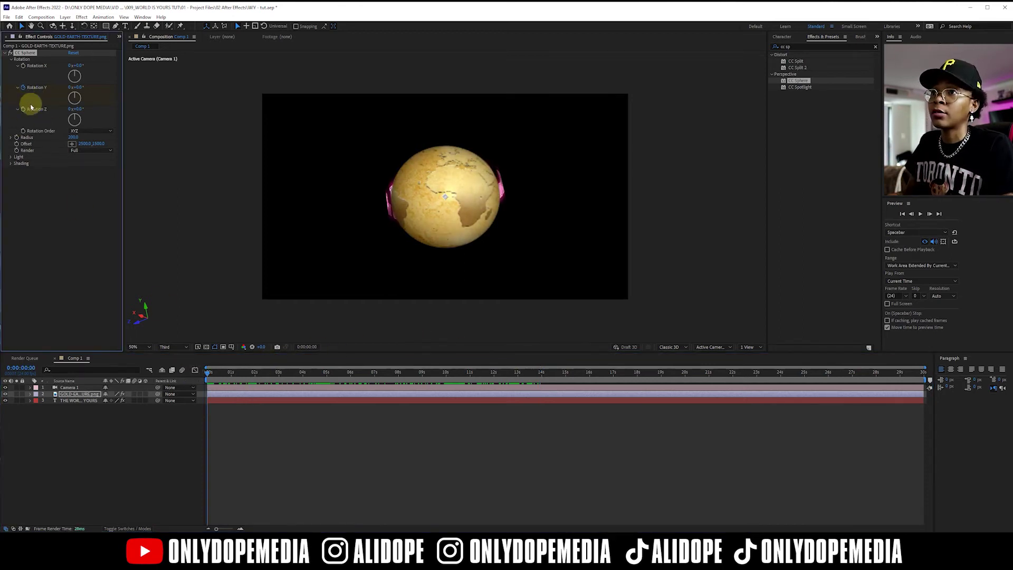
mouse_move(839, 388)
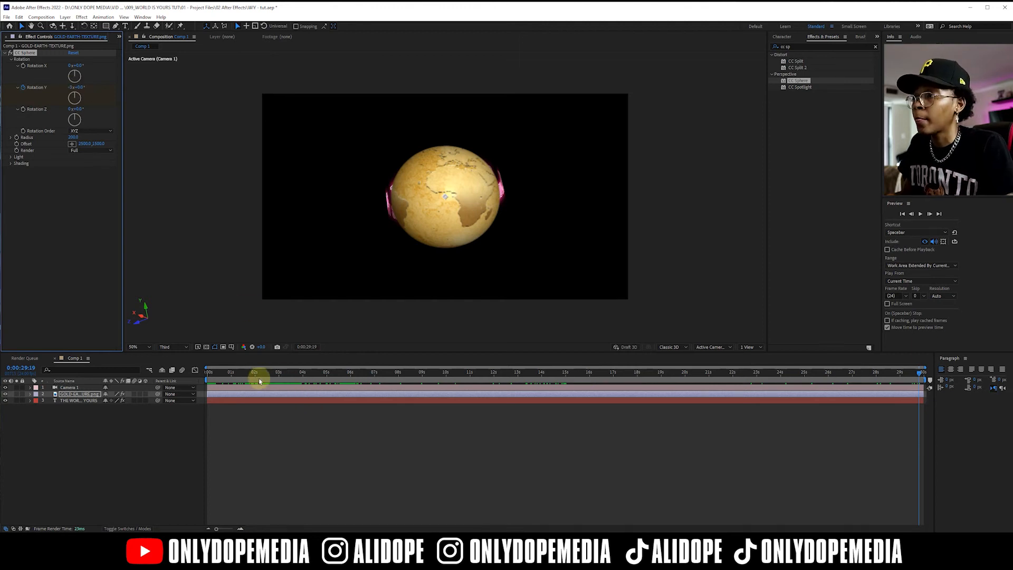
click(394, 372)
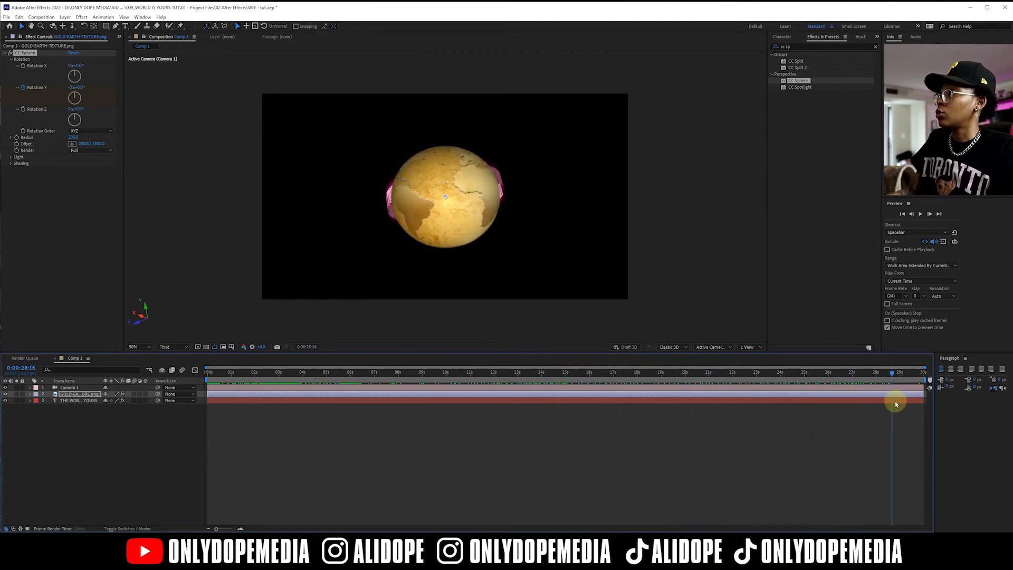
click(569, 385)
text(blo)
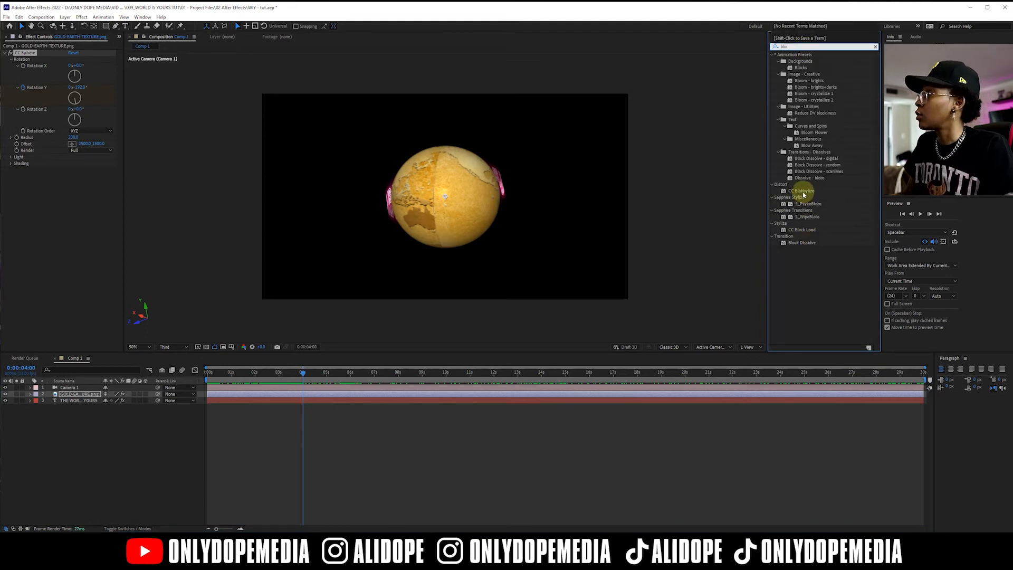
Step: Apply CC Blobbylize to the gold globe, tuning Blobbiness, Light and Shading, then collapse effects
double_click(800, 190)
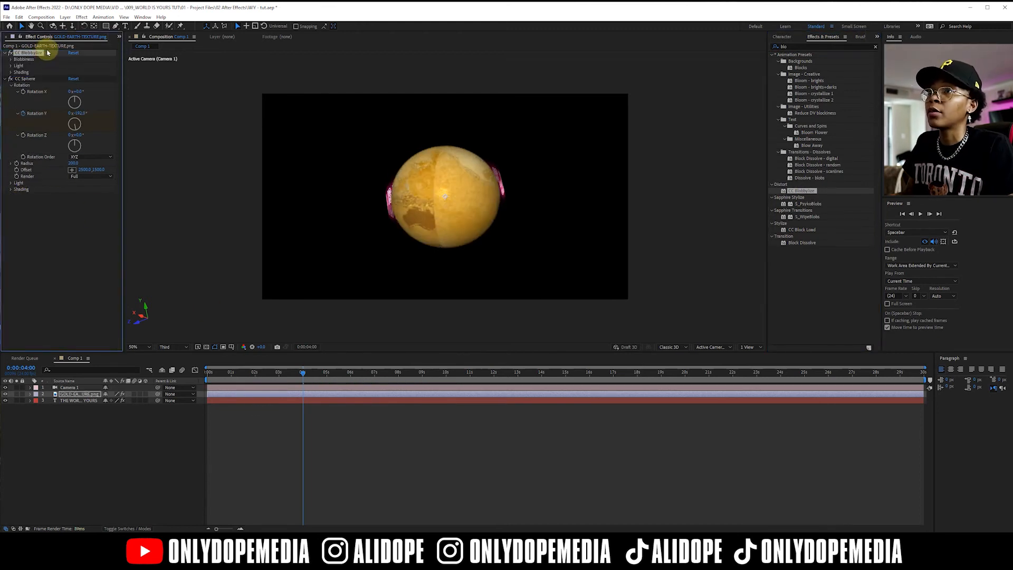
click(10, 58)
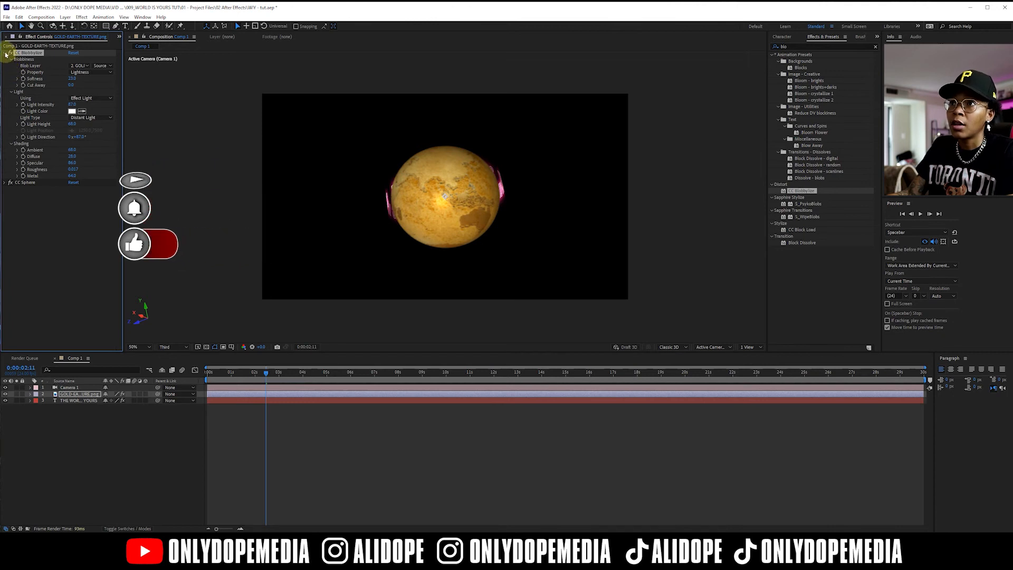
click(5, 52)
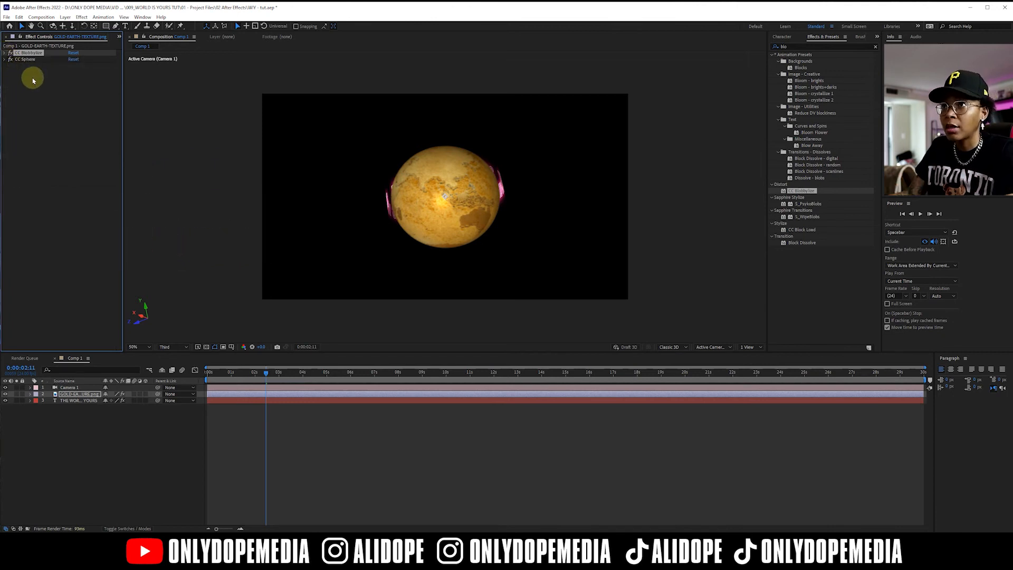
click(5, 59)
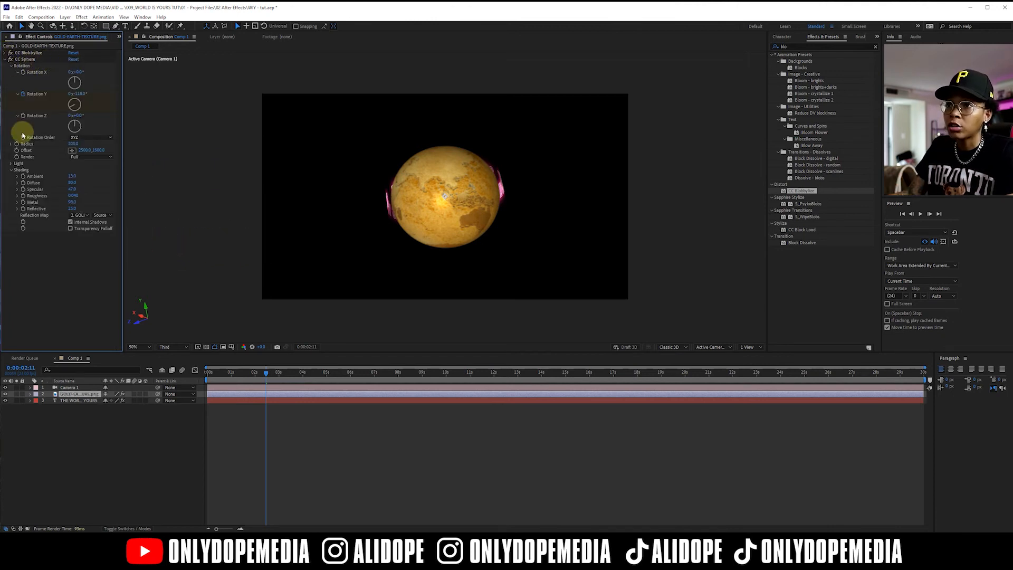
mouse_move(60, 217)
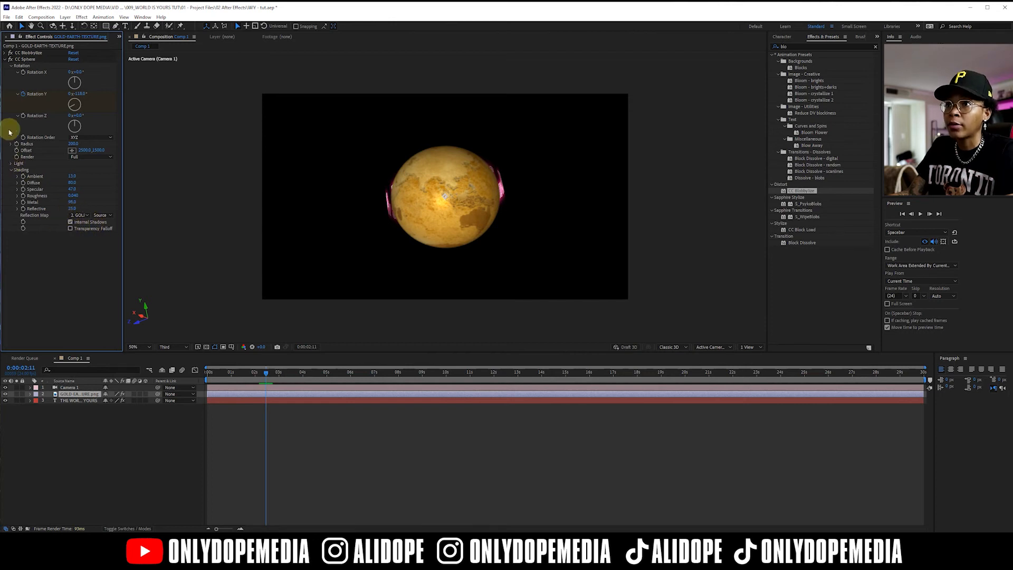
click(5, 59)
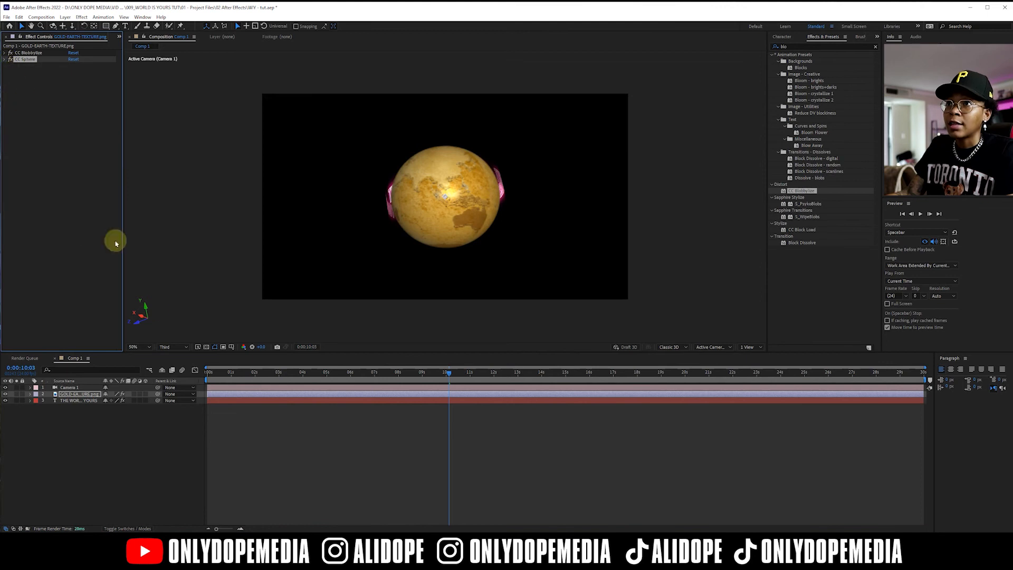
mouse_move(37, 112)
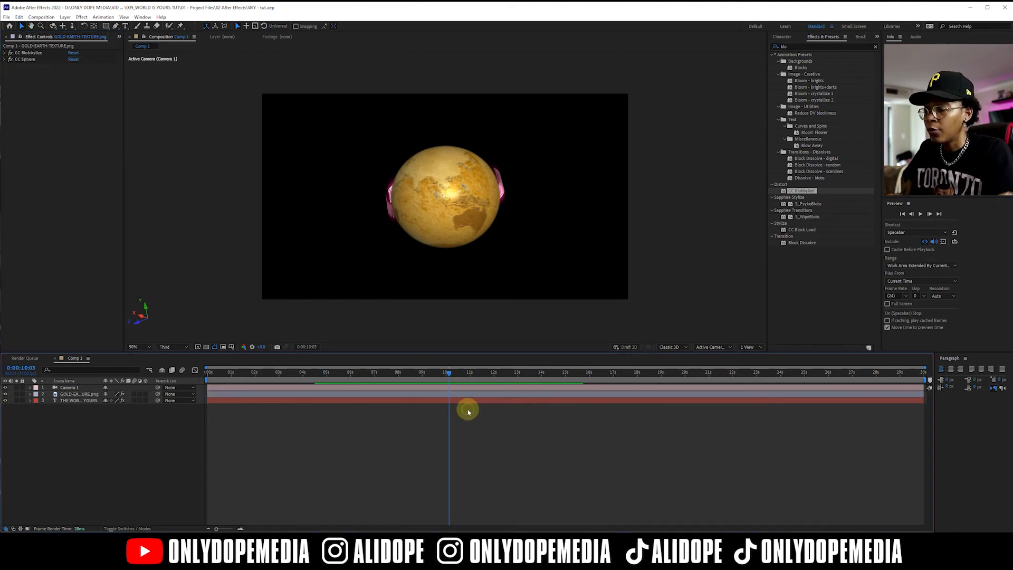
Step: Deselect the layers and scrub back near the start to preview the spinning globe
click(245, 372)
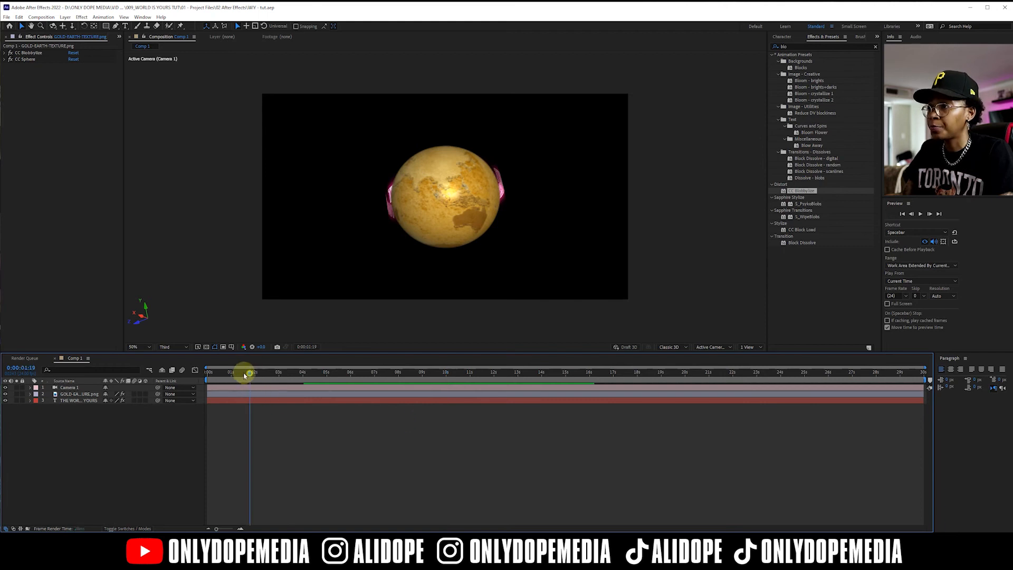
click(373, 372)
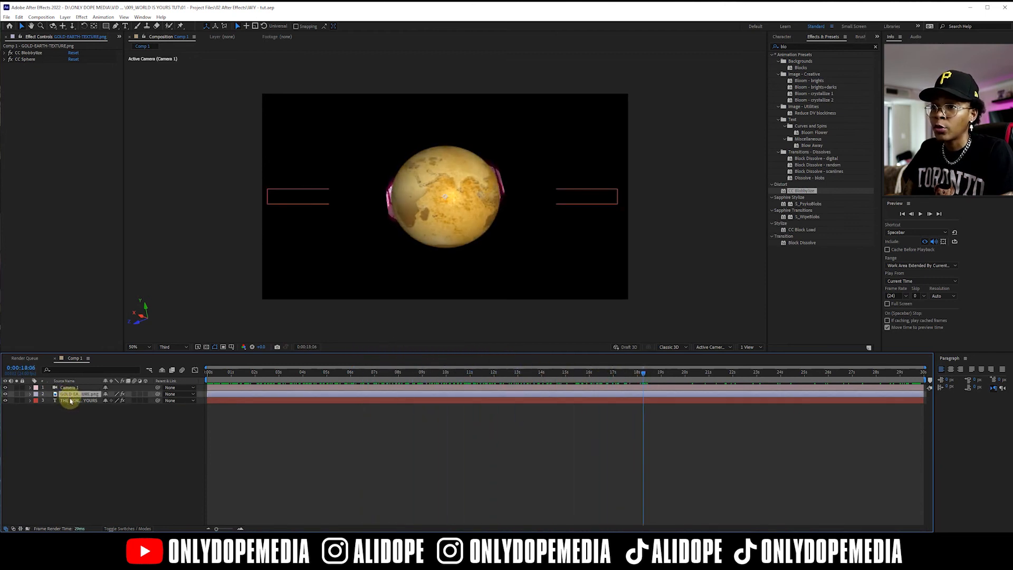
Step: Duplicate the THE WORLD IS YOURS text layer and position the copy above the globe
click(81, 400)
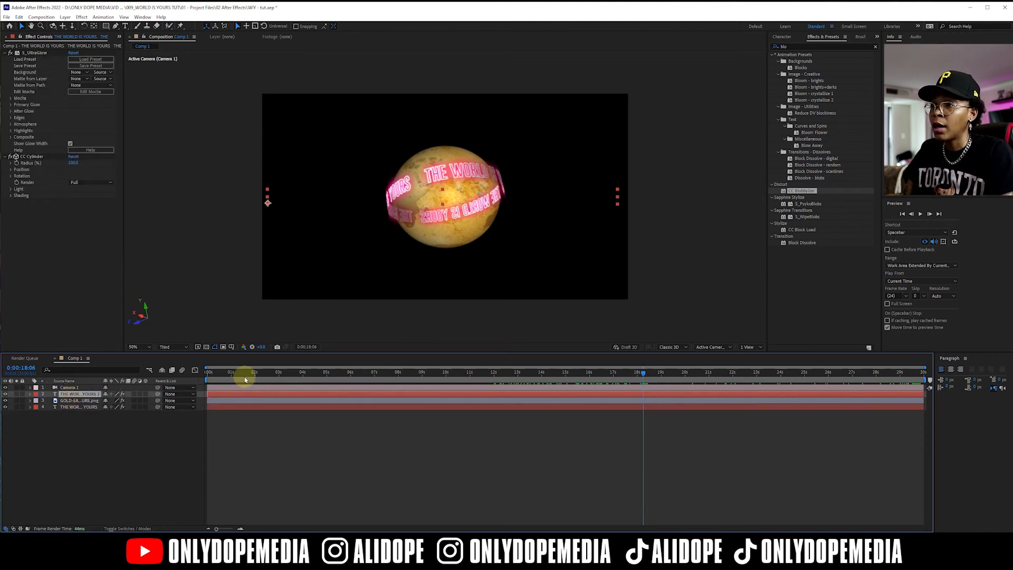
click(296, 371)
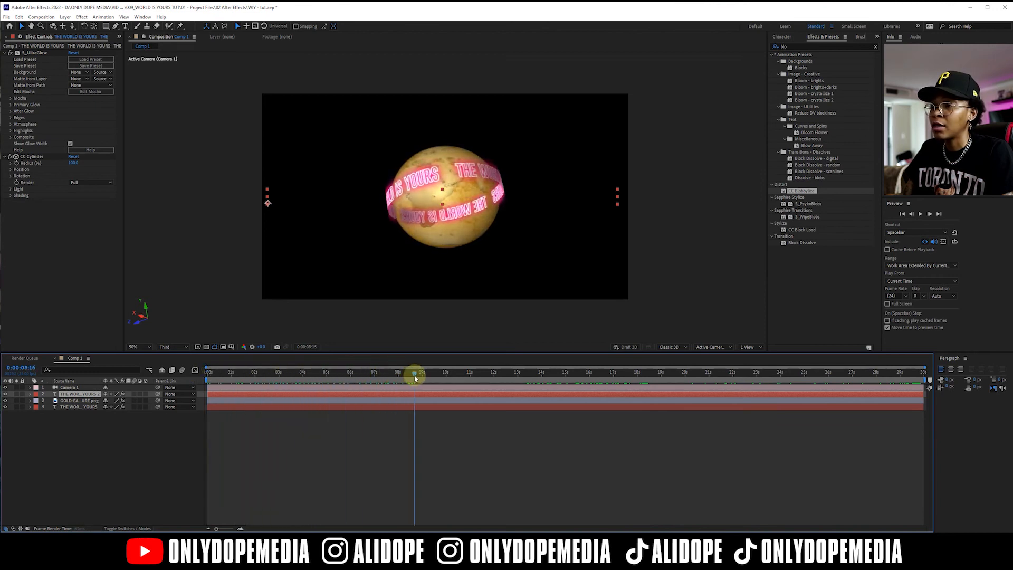
click(78, 407)
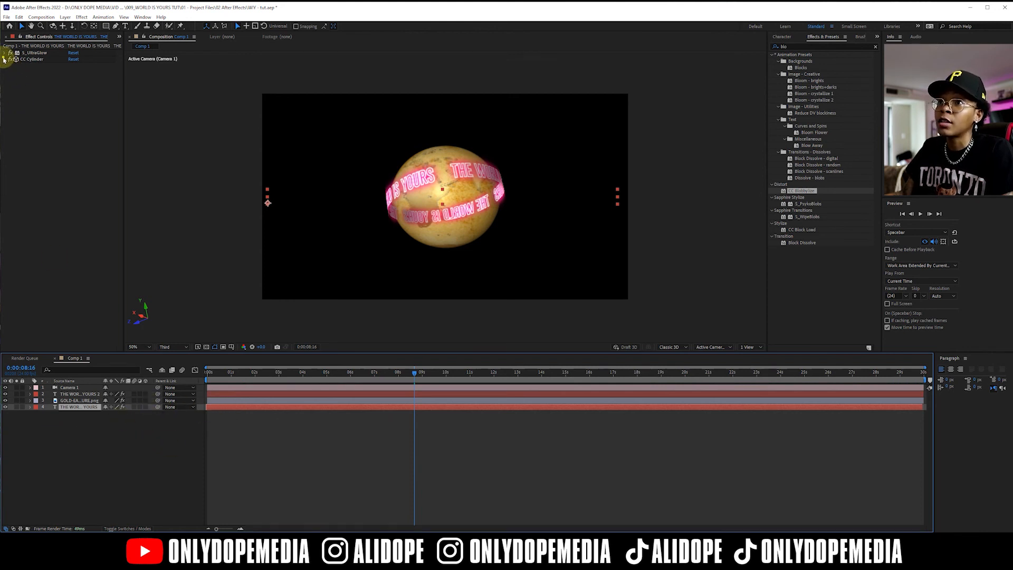
Step: Set the upper ring's CC Cylinder Render to Outside, then collapse it and deselect
click(11, 59)
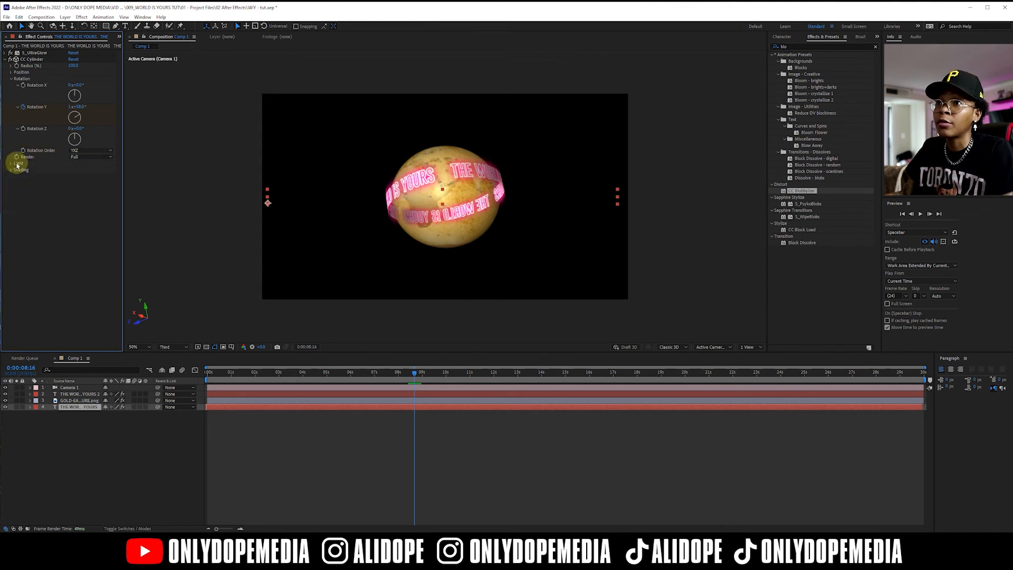
click(91, 157)
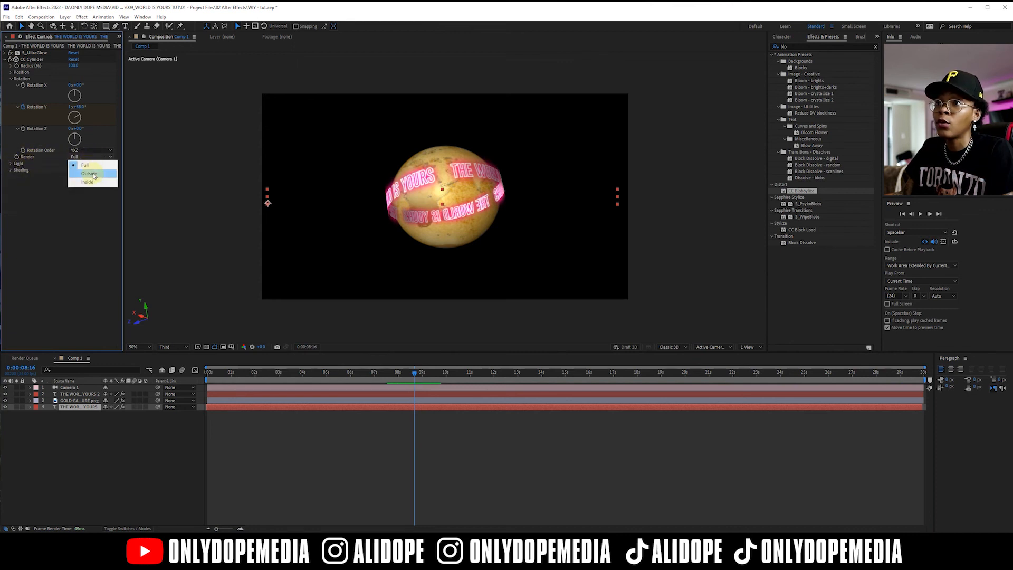
click(87, 181)
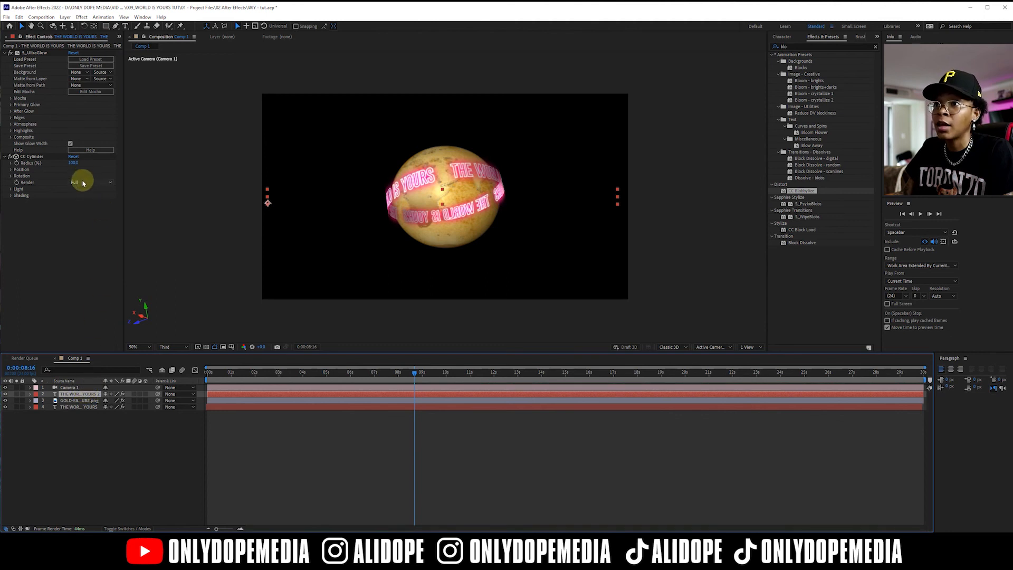
click(90, 182)
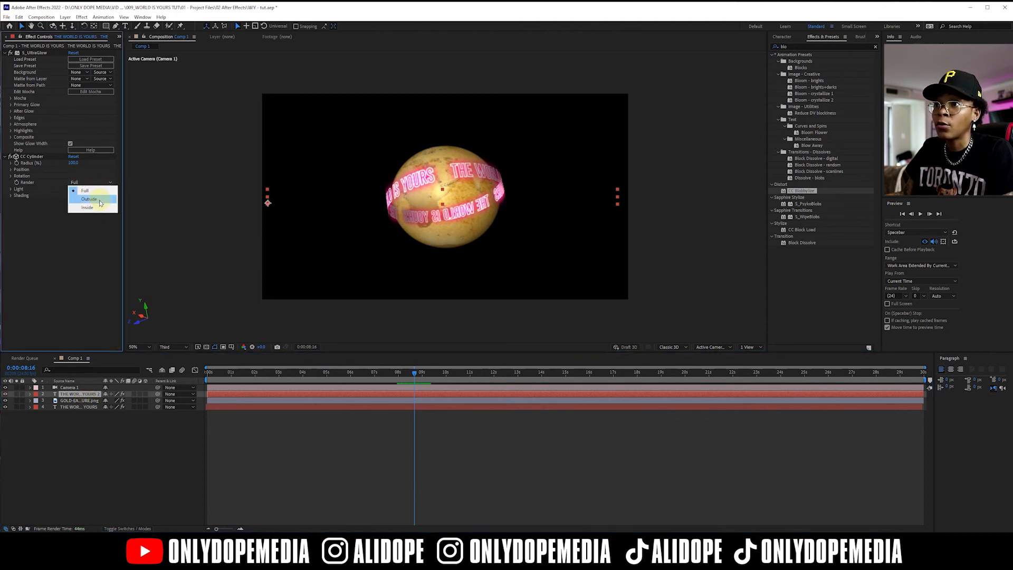
click(89, 198)
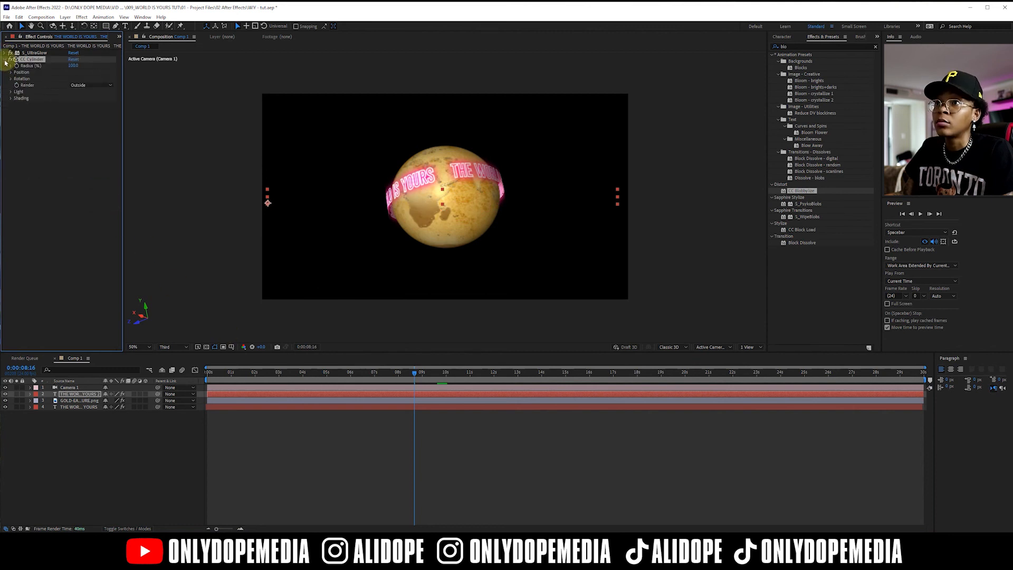
click(6, 59)
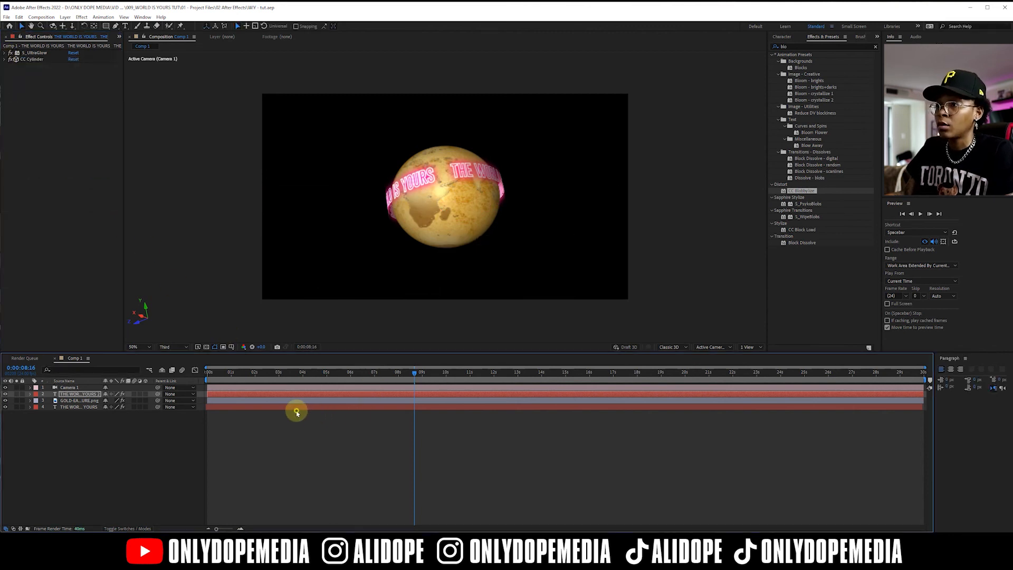
click(220, 374)
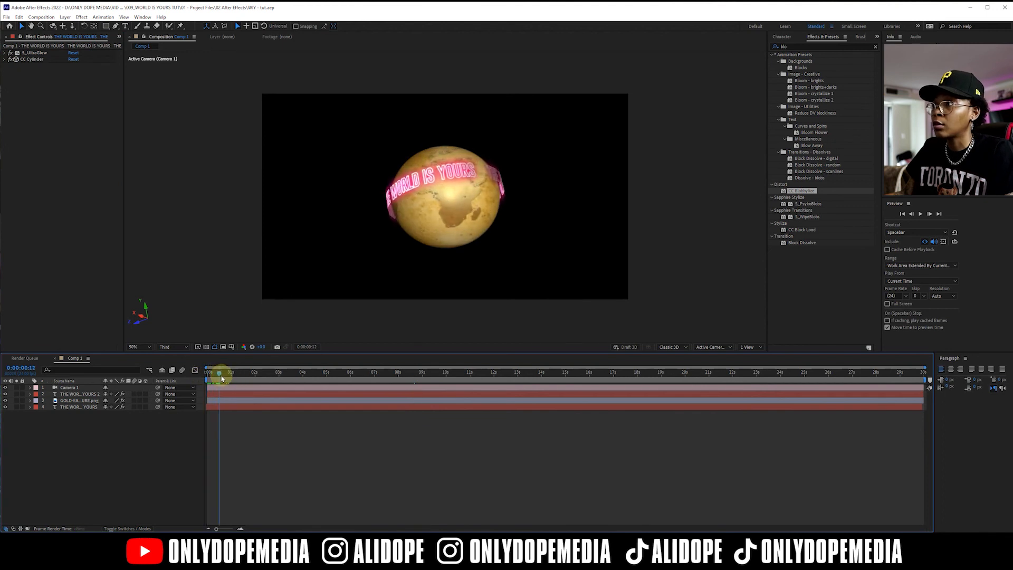